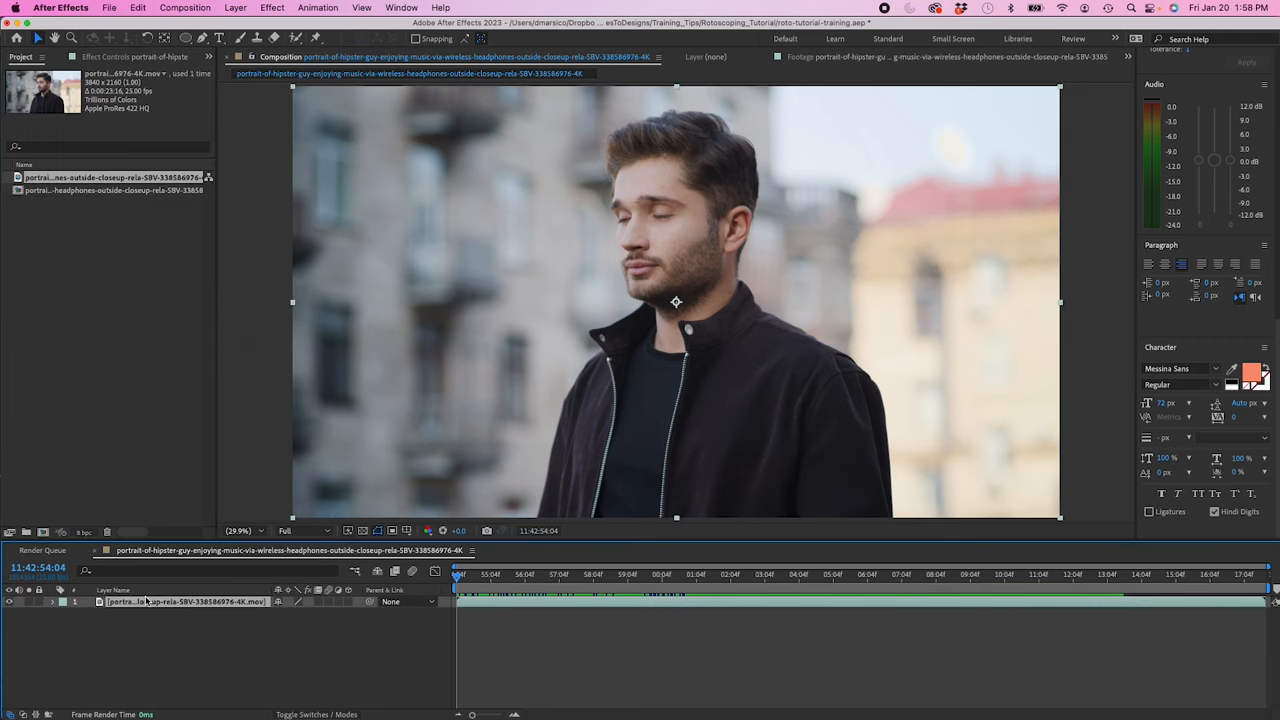
Step: Scrub through the headphones clip to preview it, then return to the opening frame
{"action": "left_click_drag", "start_coordinate": [458, 580], "coordinate": [532, 580]}
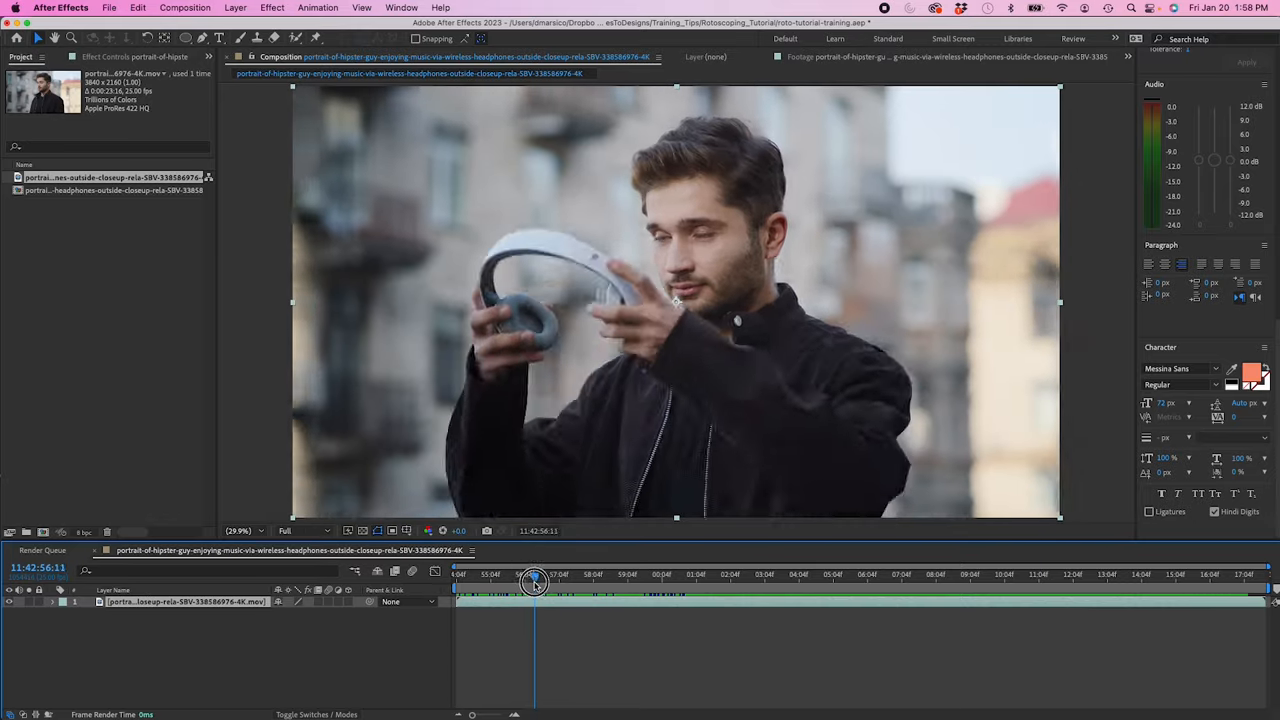
{"action": "left_click_drag", "start_coordinate": [532, 584], "coordinate": [580, 584]}
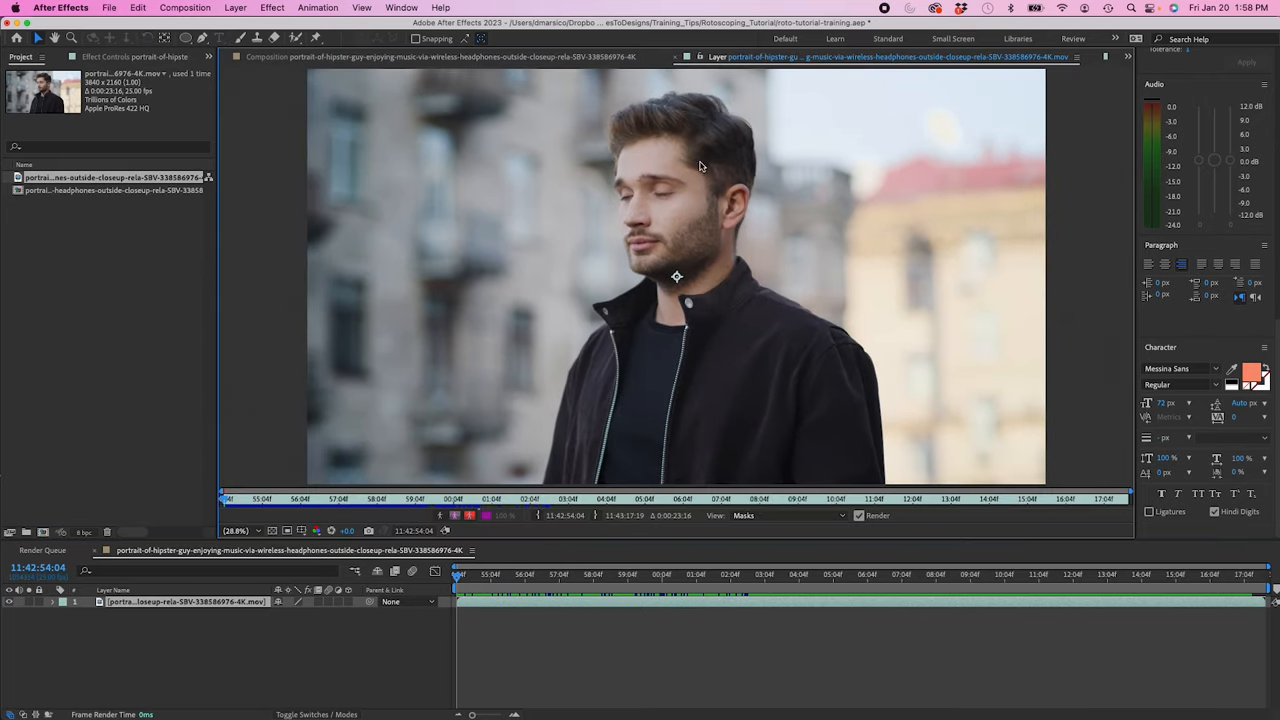
Step: Pick the Roto Brush and paint a first foreground stroke over the man's head
{"action": "left_click", "coordinate": [288, 36]}
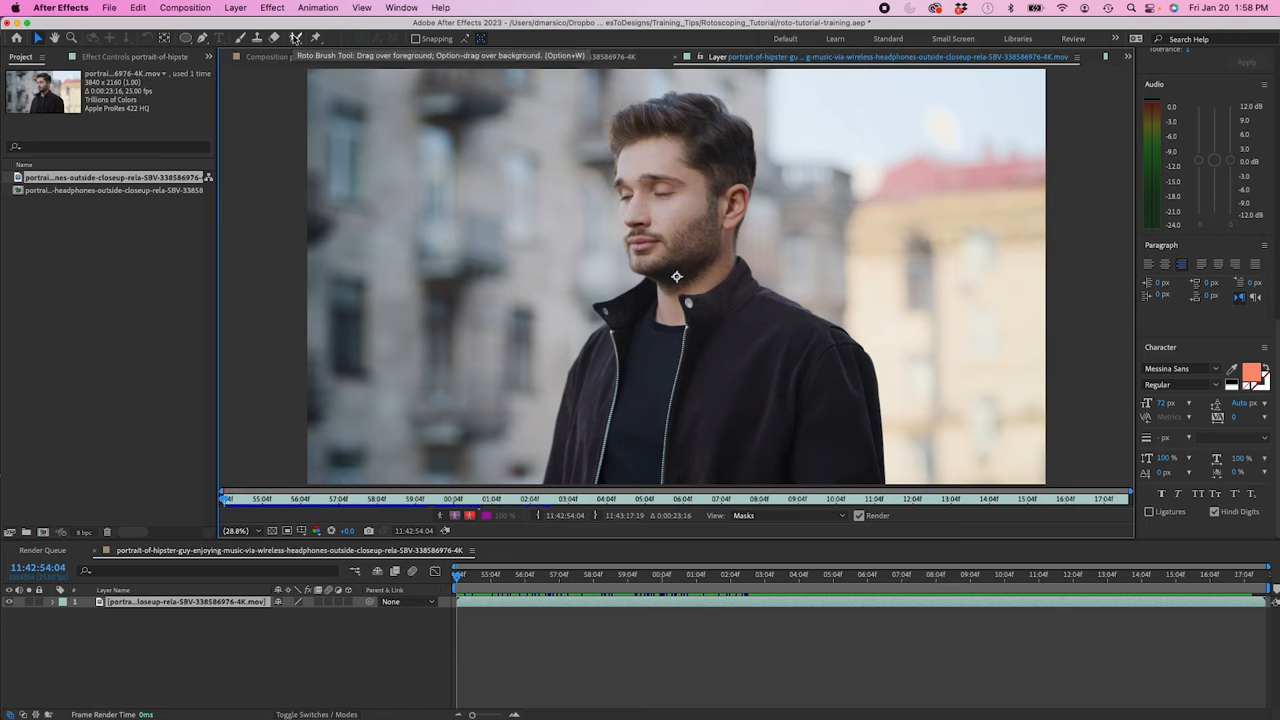
{"action": "left_click", "coordinate": [294, 38]}
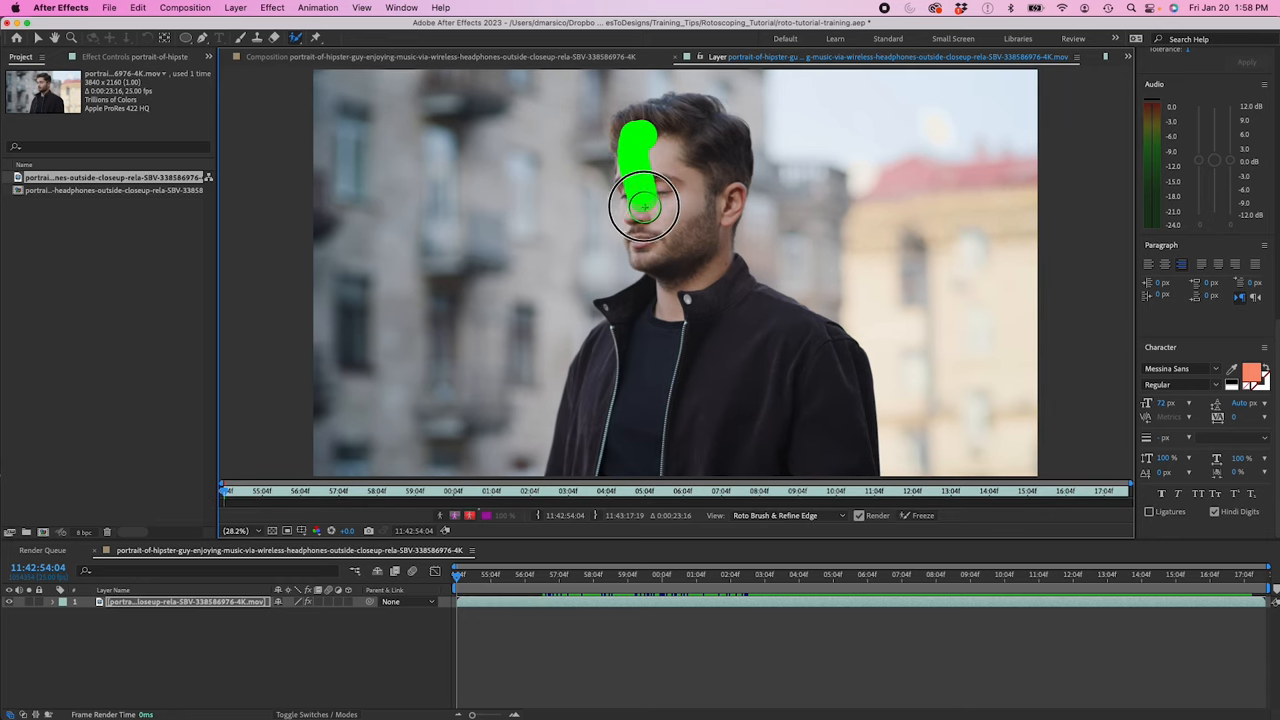
Step: Paint a continuous foreground stroke down his neck, around his shoulders, ear and hair until the boundary wraps him
{"action": "left_click_drag", "start_coordinate": [644, 204], "coordinate": [624, 310]}
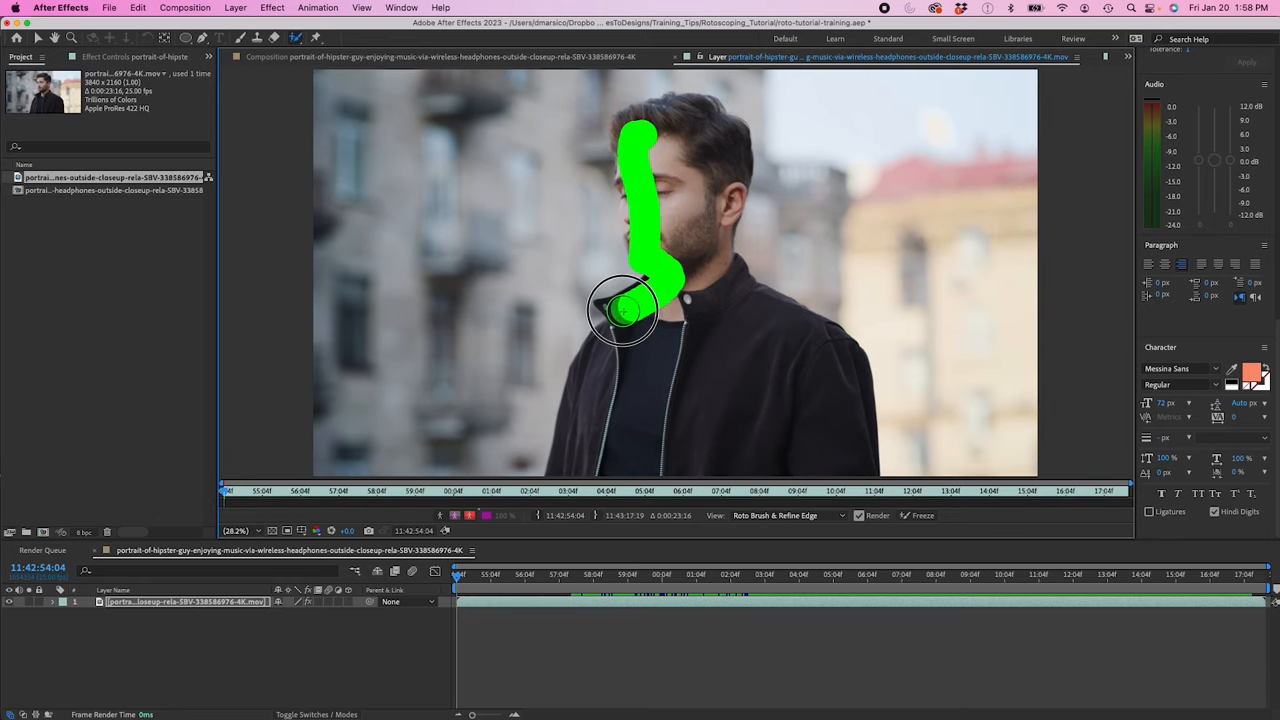
{"action": "left_click_drag", "start_coordinate": [640, 300], "coordinate": [600, 476]}
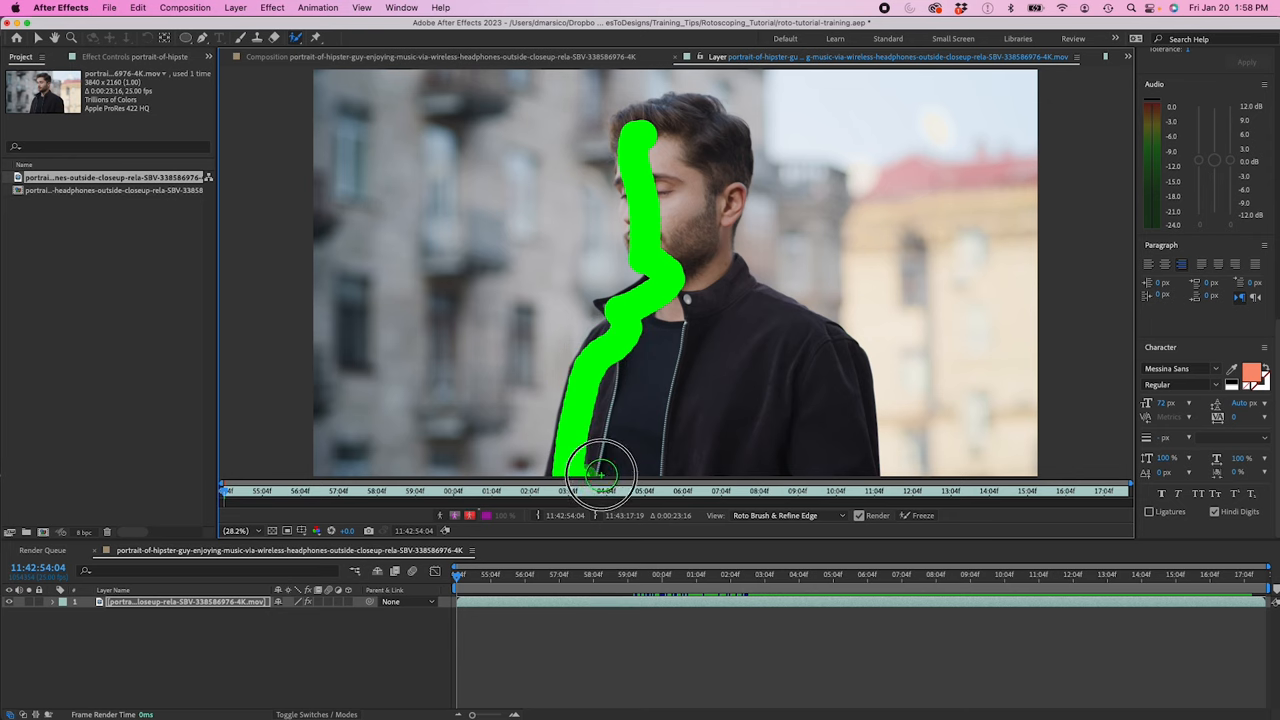
{"action": "left_click_drag", "start_coordinate": [600, 470], "coordinate": [836, 356]}
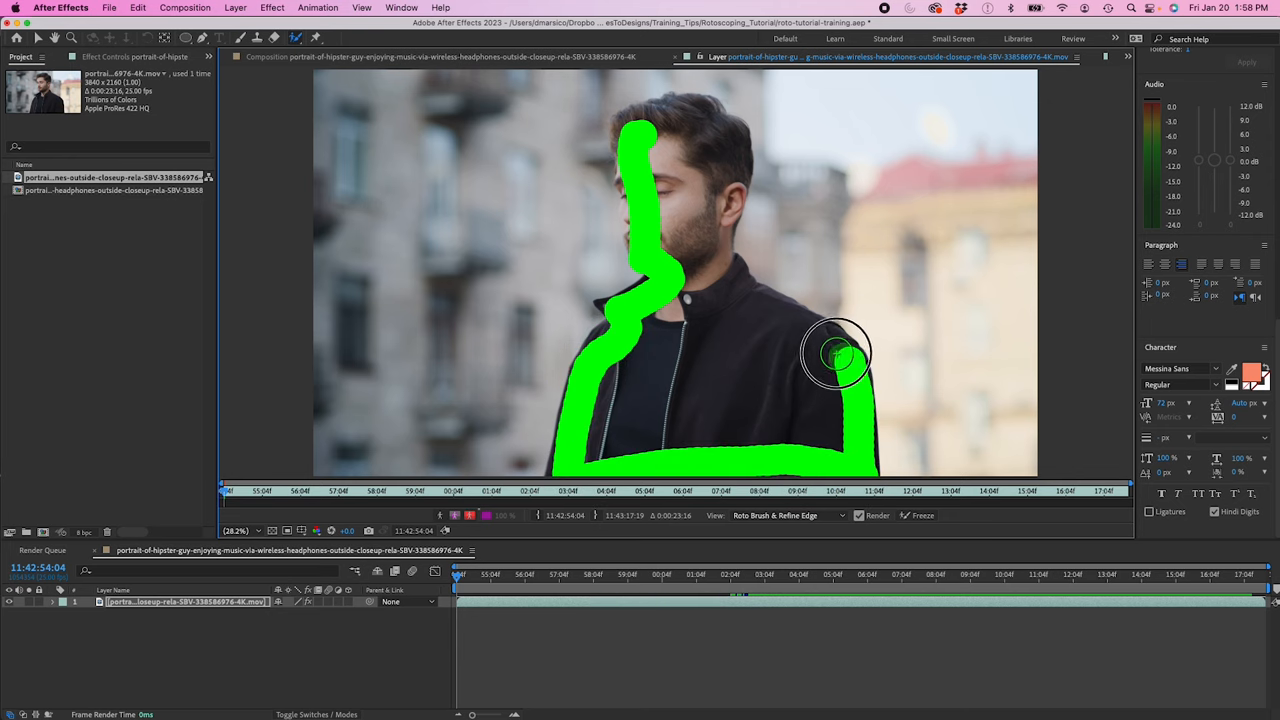
{"action": "left_click_drag", "start_coordinate": [836, 356], "coordinate": [716, 230]}
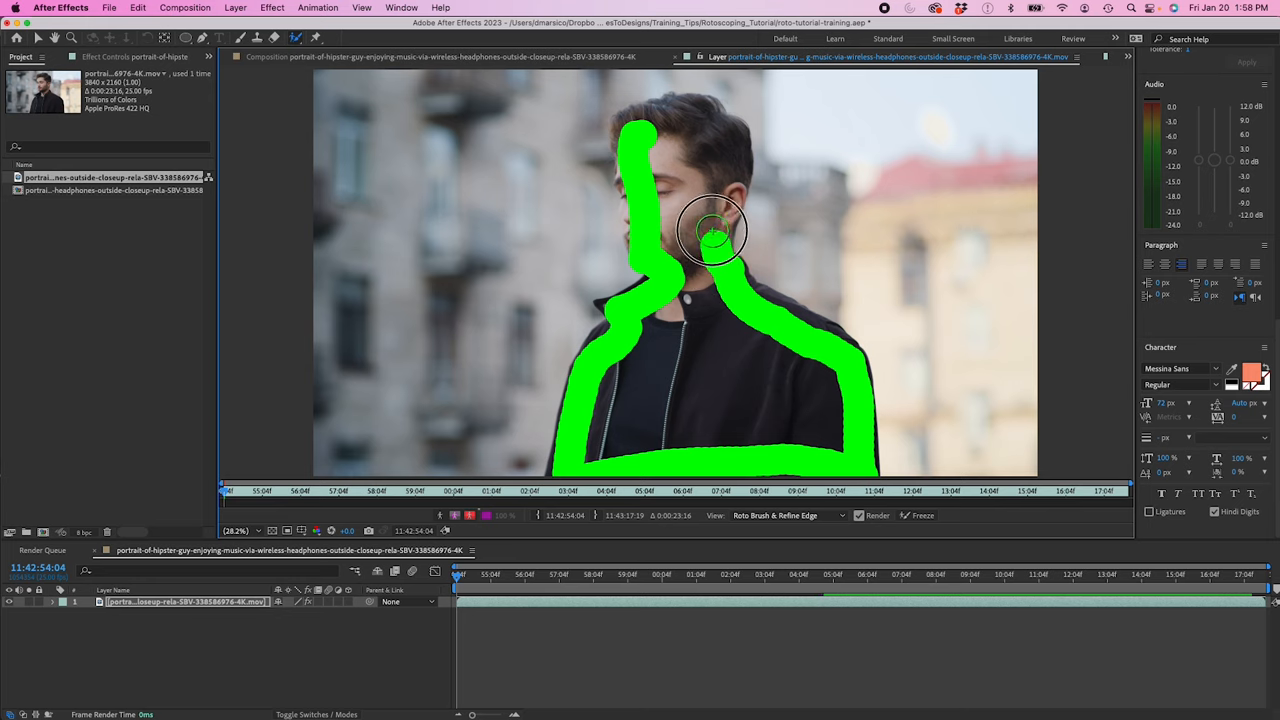
{"action": "left_click_drag", "start_coordinate": [712, 232], "coordinate": [700, 118]}
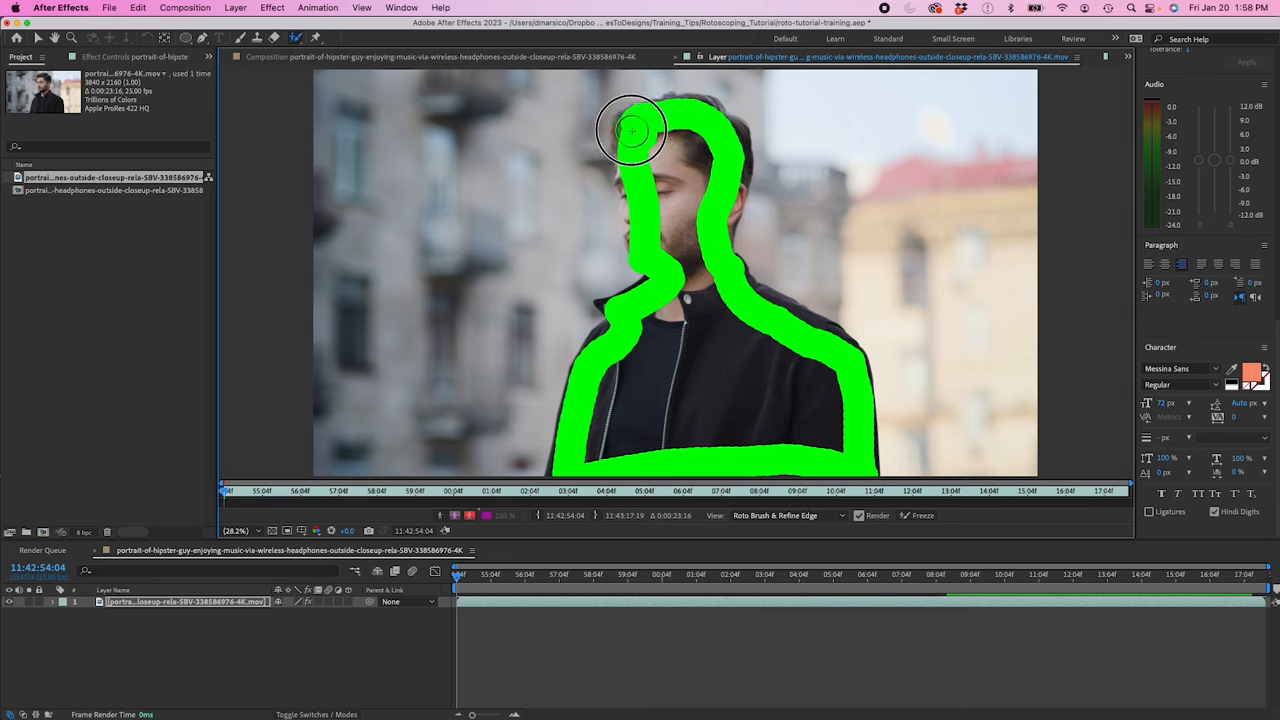
{"action": "left_click_drag", "start_coordinate": [630, 130], "coordinate": [638, 216]}
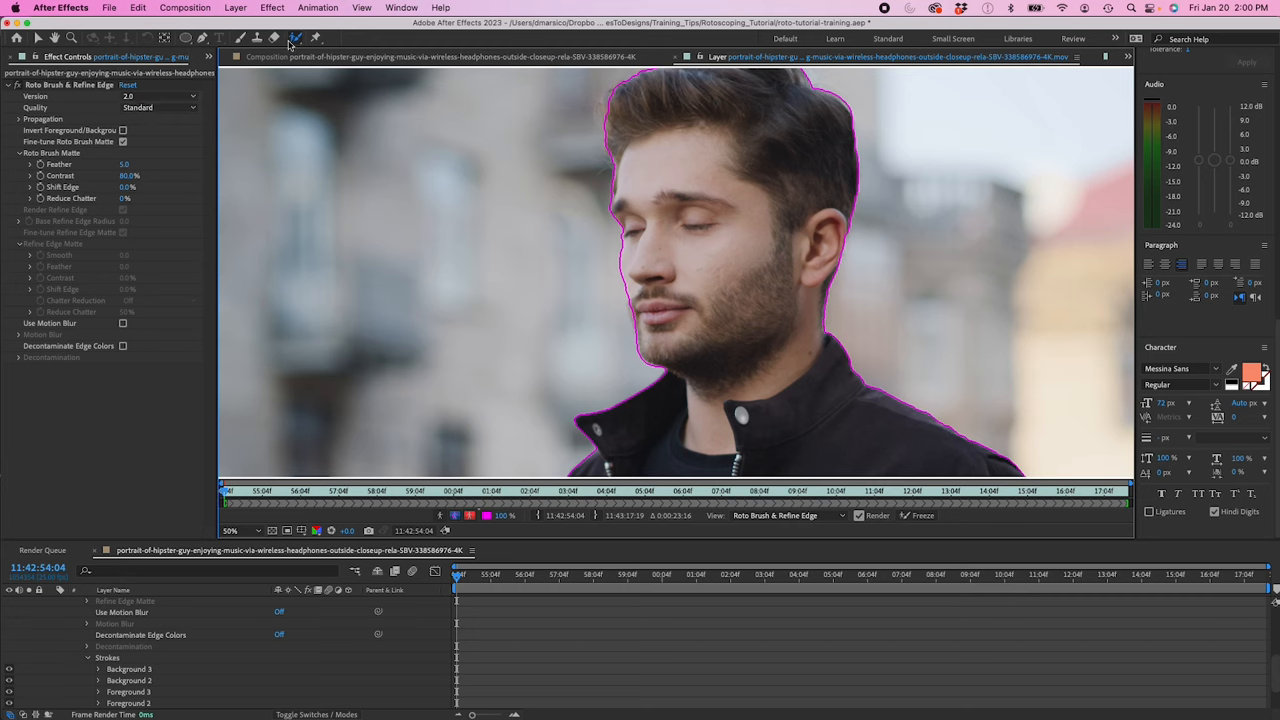
{"action": "mouse_move", "coordinate": [292, 44]}
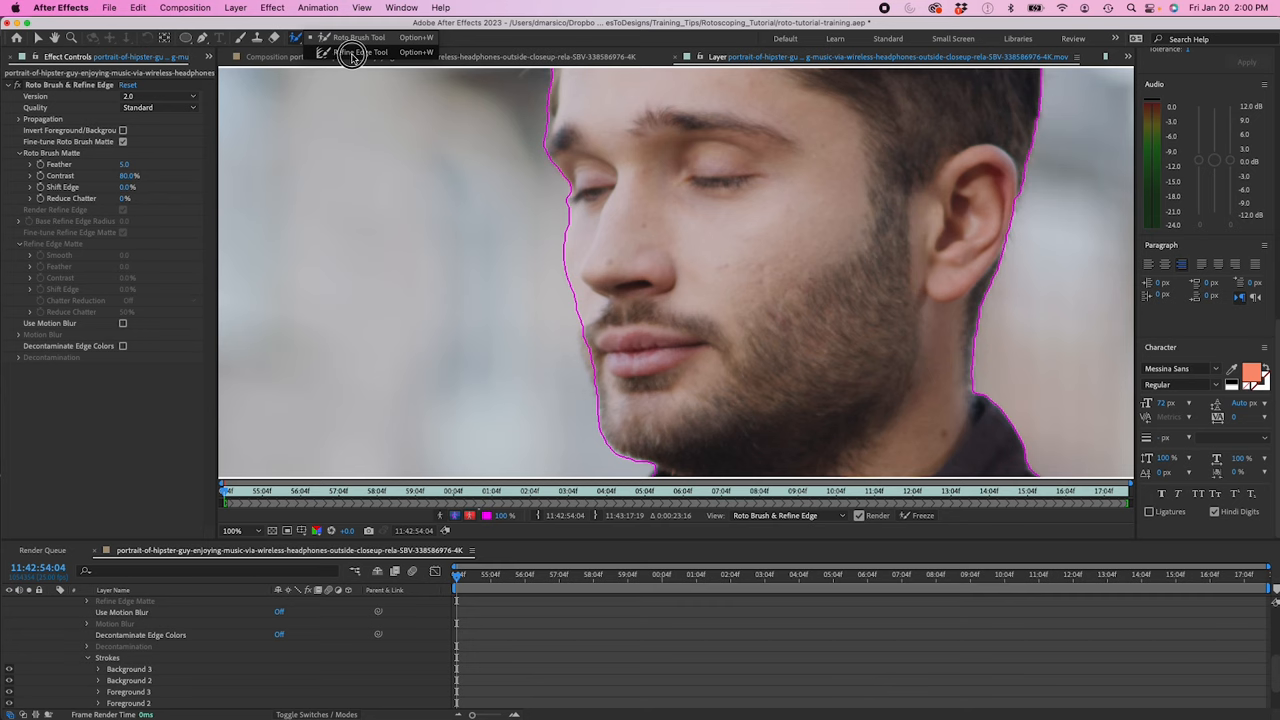
Step: Switch to the Refine Edge tool (Option+W) to soften the hair and ear edges
{"action": "key", "text": "option+w"}
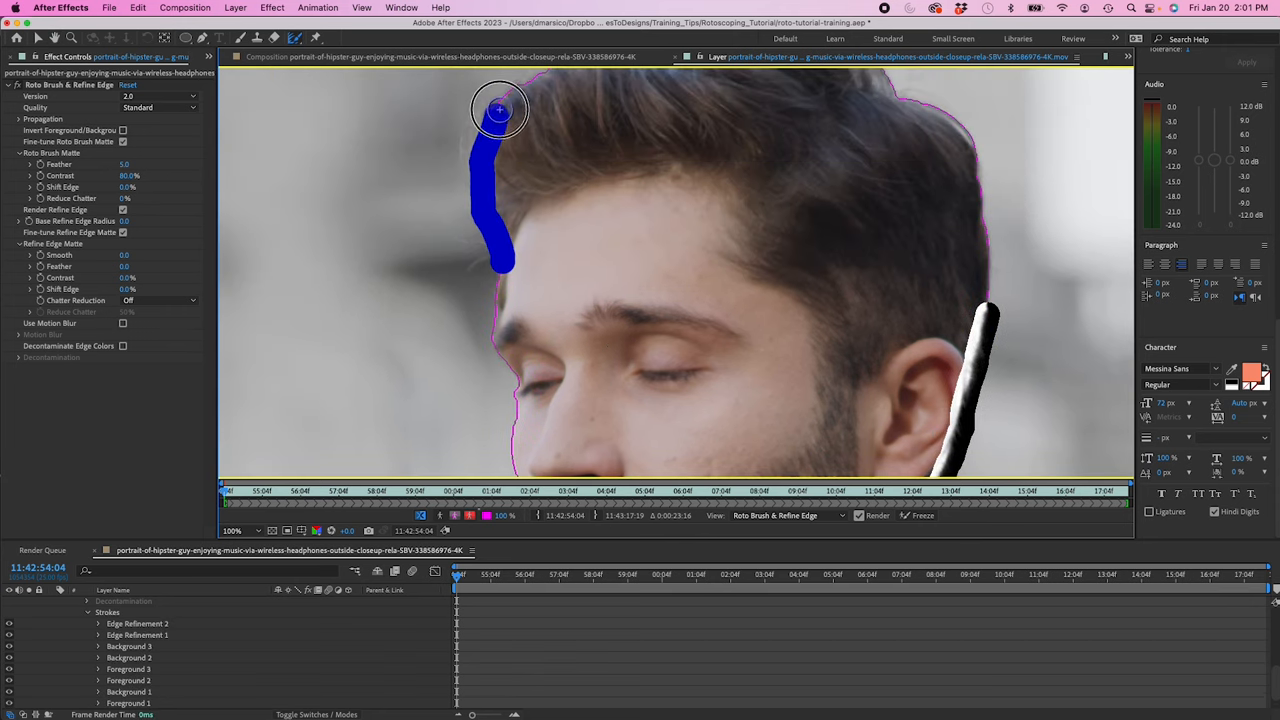
Step: Paint Refine Edge strokes across the top of the hair and down the side of his head
{"action": "left_click_drag", "start_coordinate": [500, 110], "coordinate": [736, 176]}
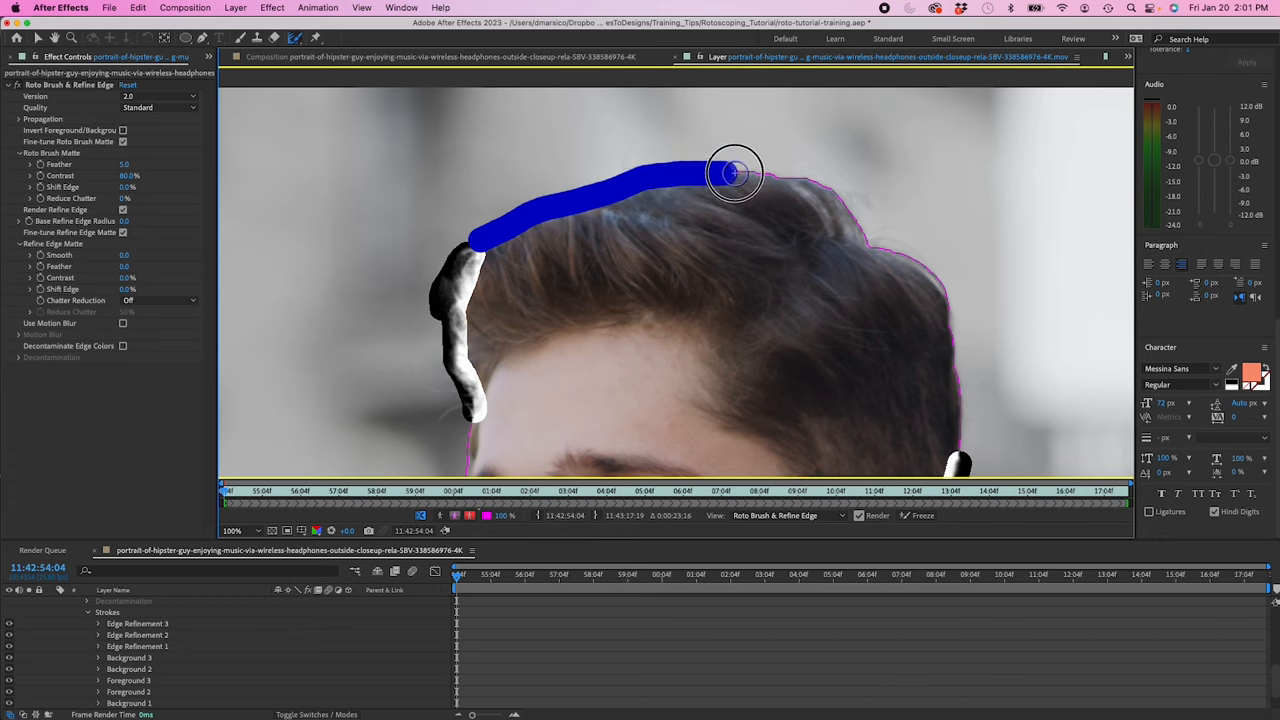
{"action": "left_click_drag", "start_coordinate": [736, 176], "coordinate": [956, 412]}
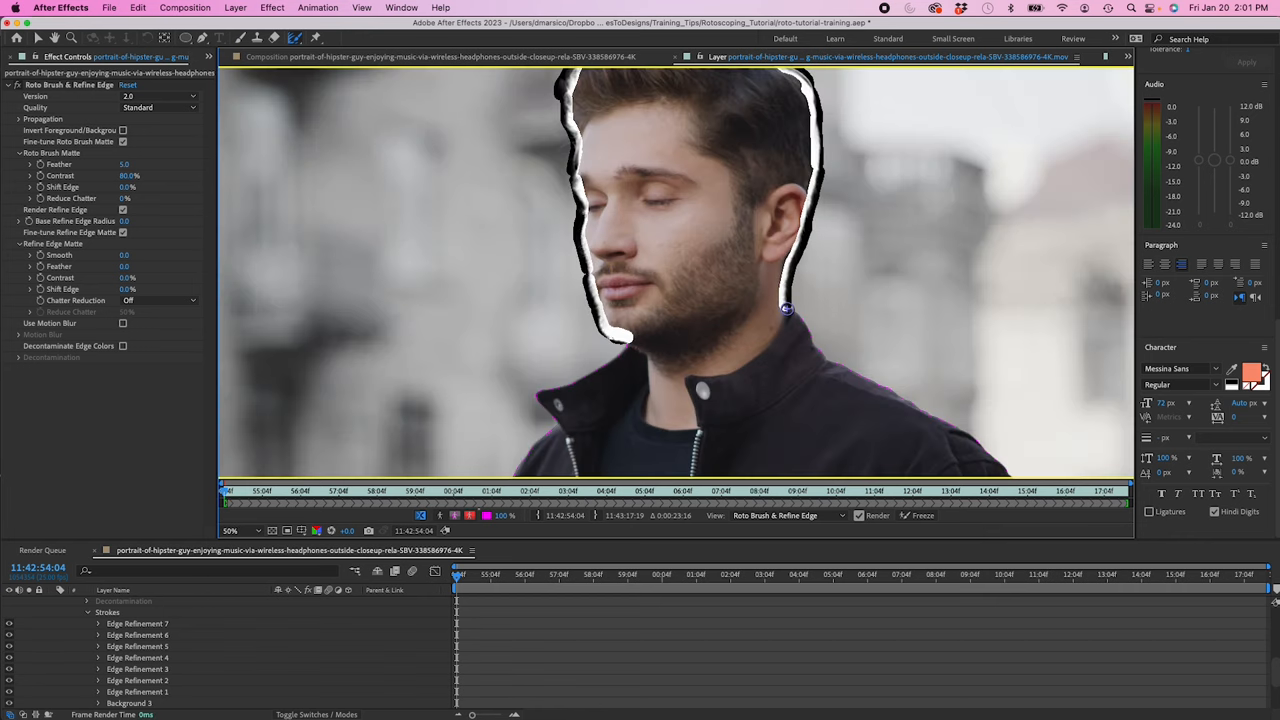
{"action": "left_click_drag", "start_coordinate": [784, 308], "coordinate": [810, 364]}
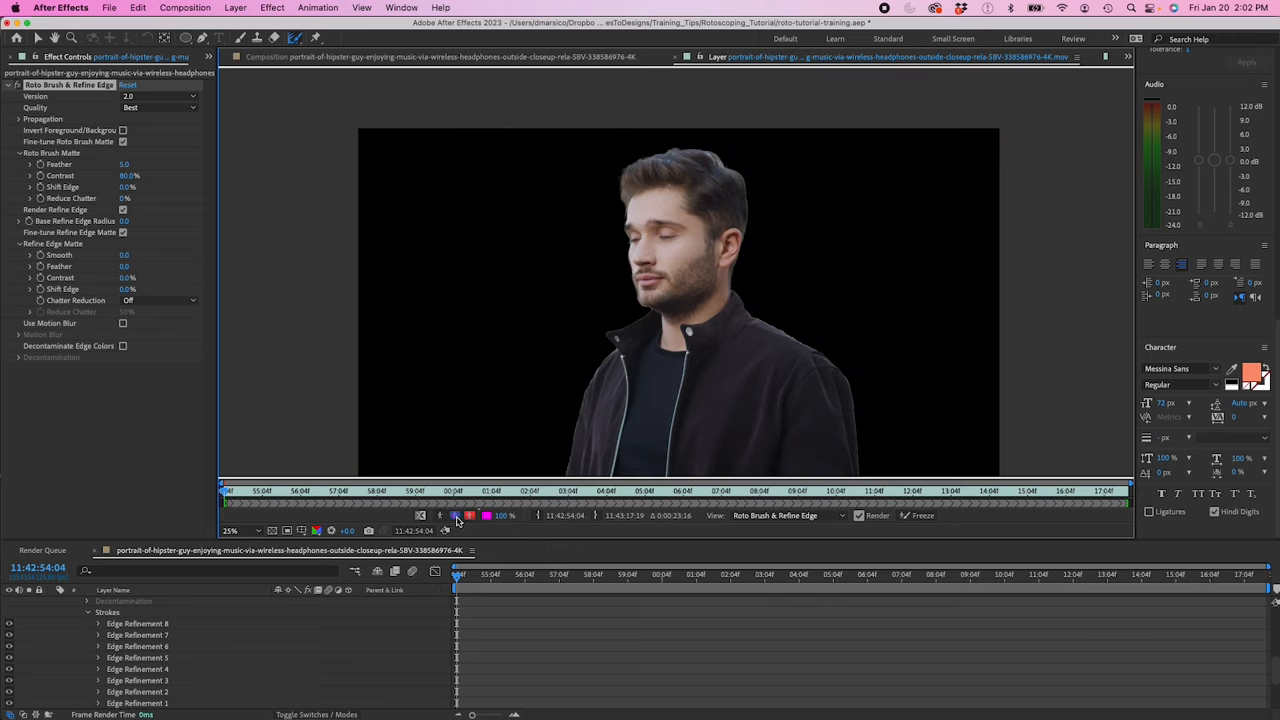
Step: Toggle the Alpha view to show the matte as a white silhouette on black, keeping the overlay colour
{"action": "left_click", "coordinate": [456, 516]}
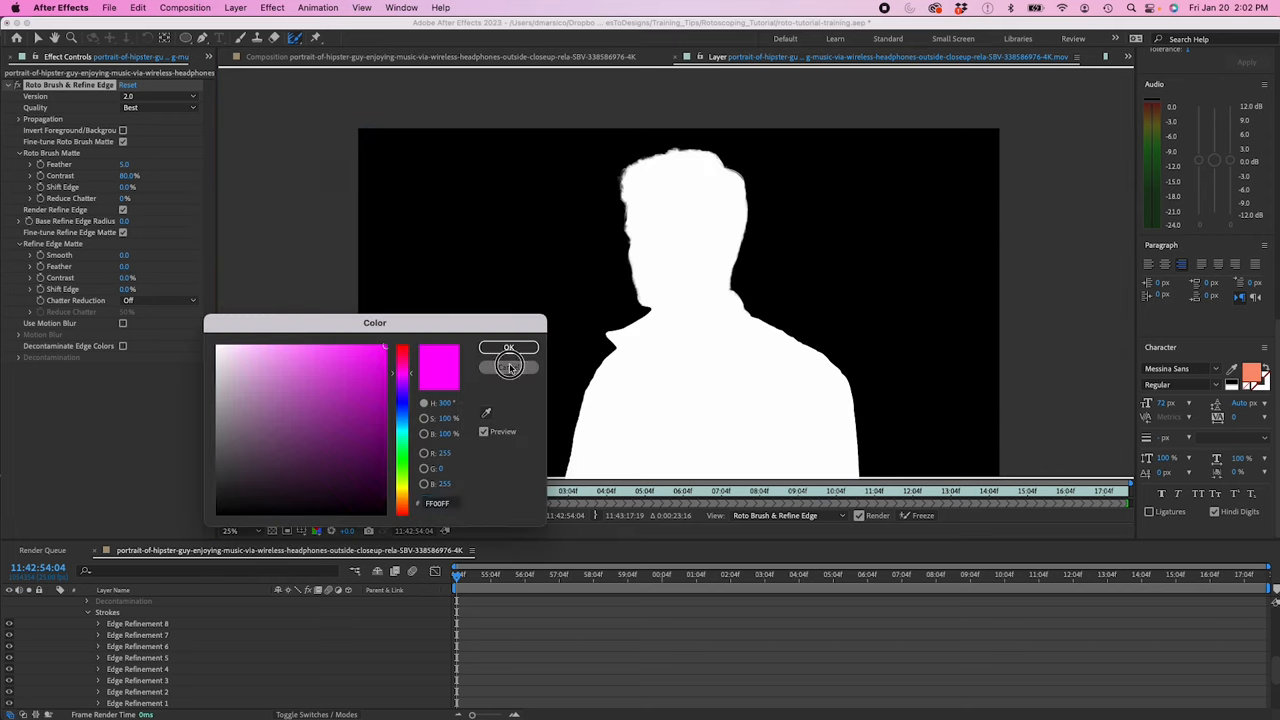
{"action": "left_click", "coordinate": [508, 348]}
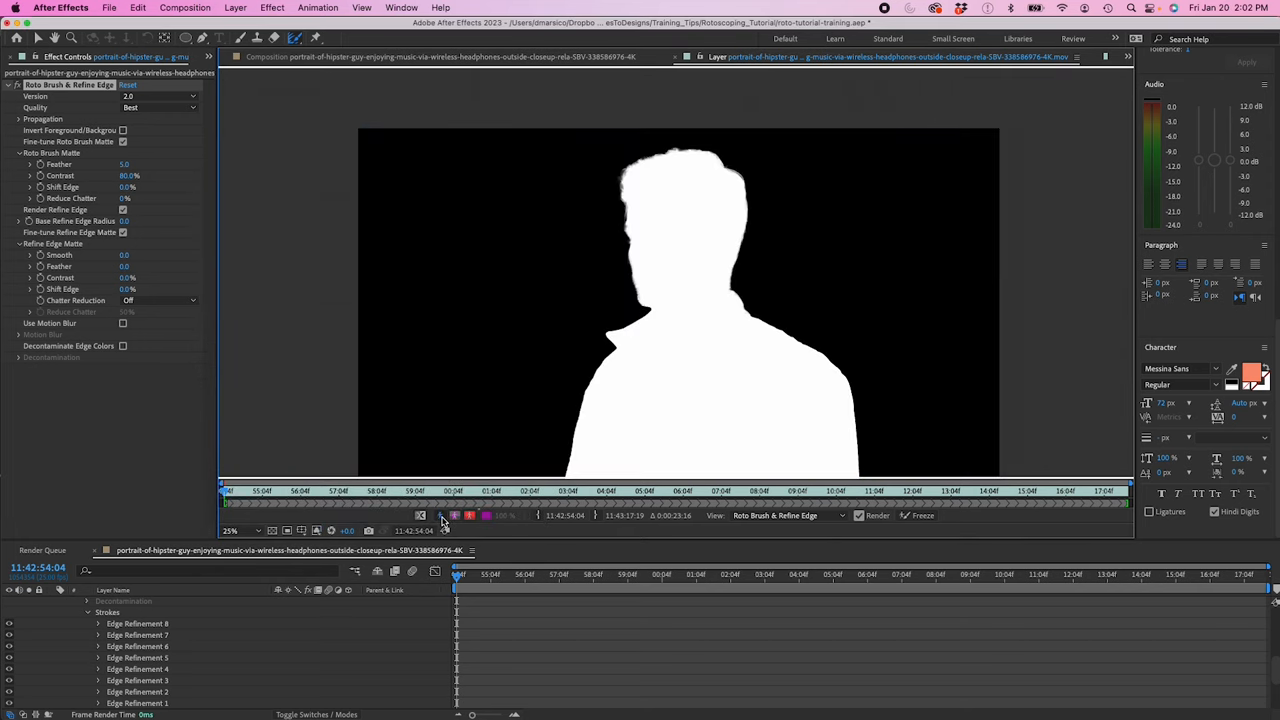
{"action": "left_click", "coordinate": [456, 516]}
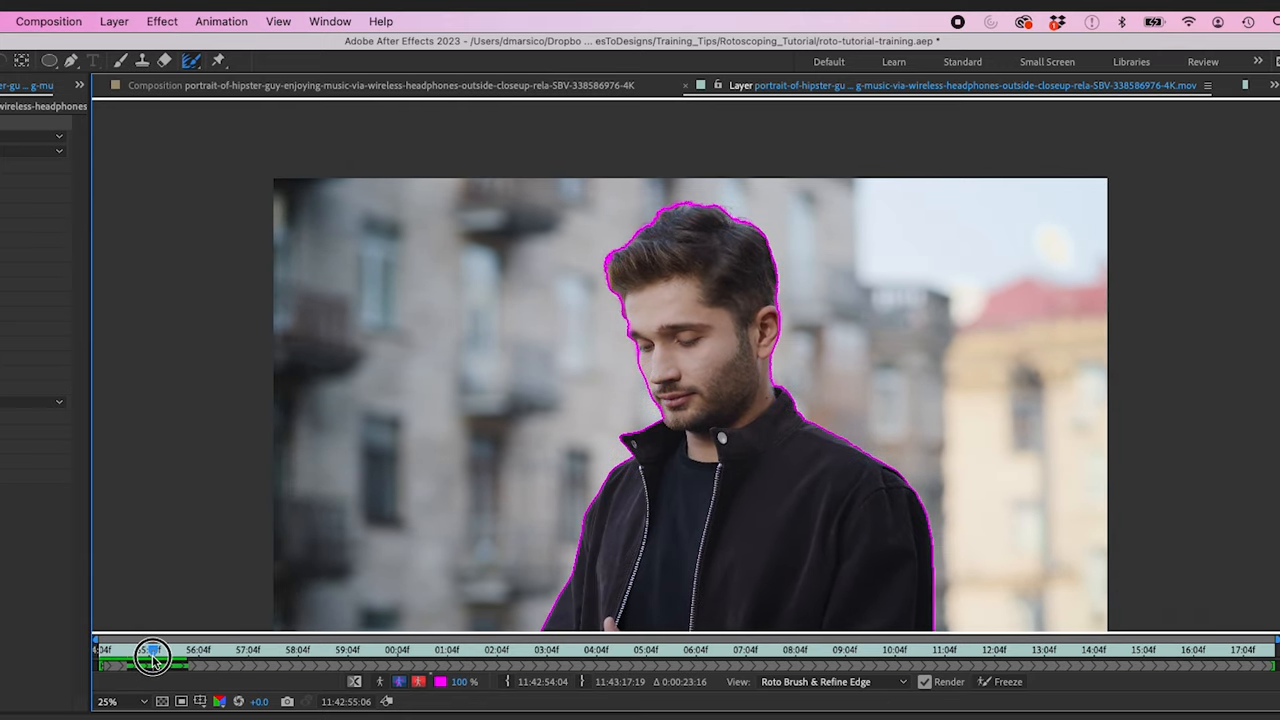
Step: Scrub to later frames where he holds the headphones to review how the matte propagates
{"action": "left_click_drag", "start_coordinate": [152, 656], "coordinate": [188, 664]}
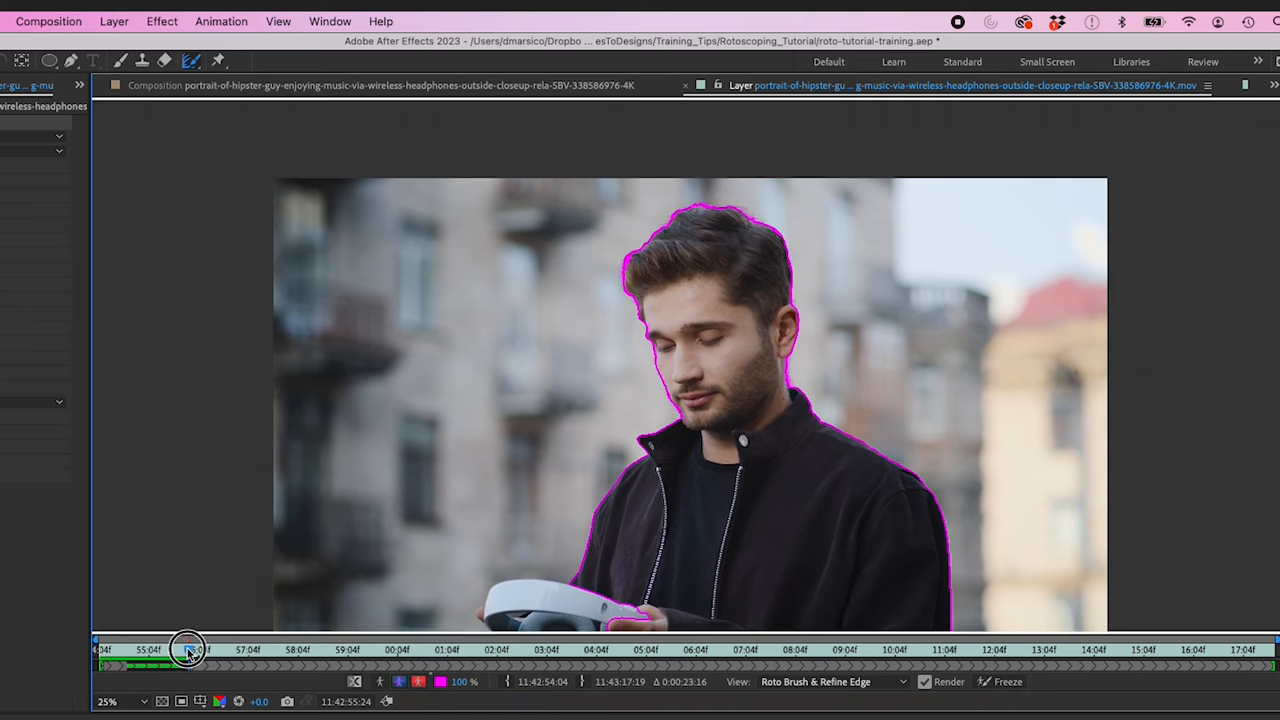
{"action": "left_click_drag", "start_coordinate": [190, 650], "coordinate": [160, 650]}
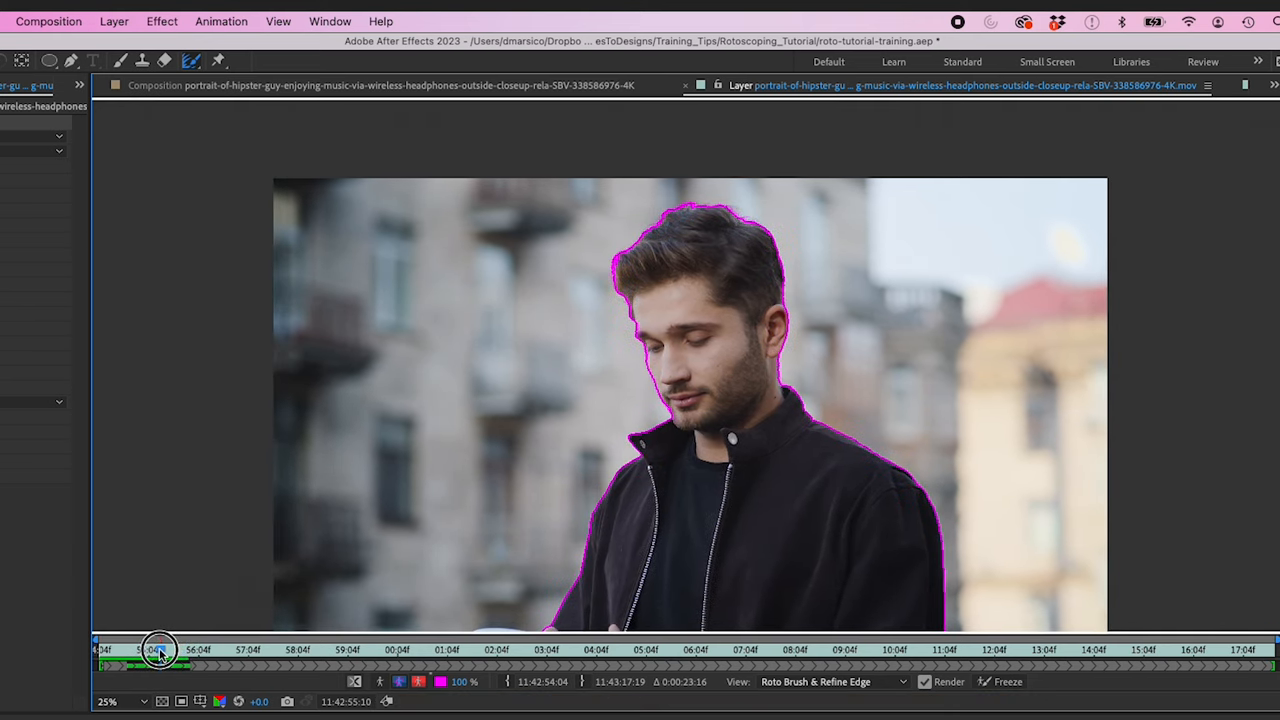
{"action": "left_click_drag", "start_coordinate": [158, 648], "coordinate": [164, 648]}
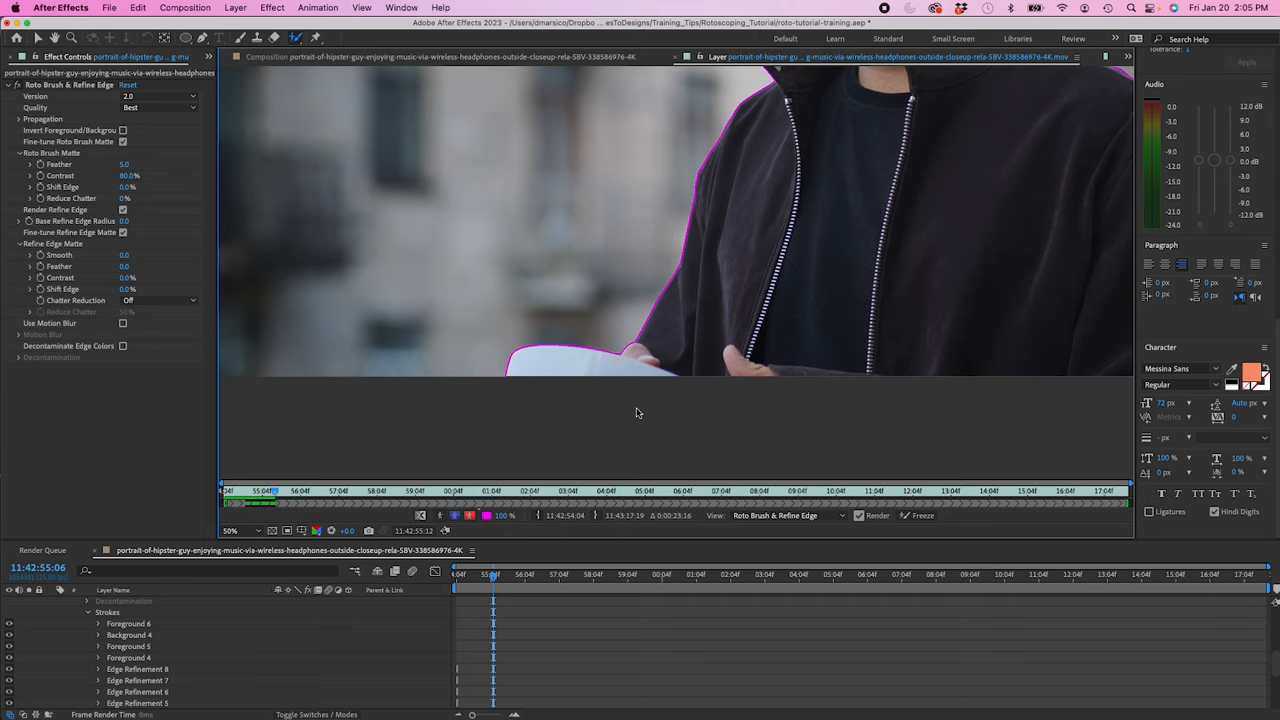
{"action": "left_click", "coordinate": [236, 530]}
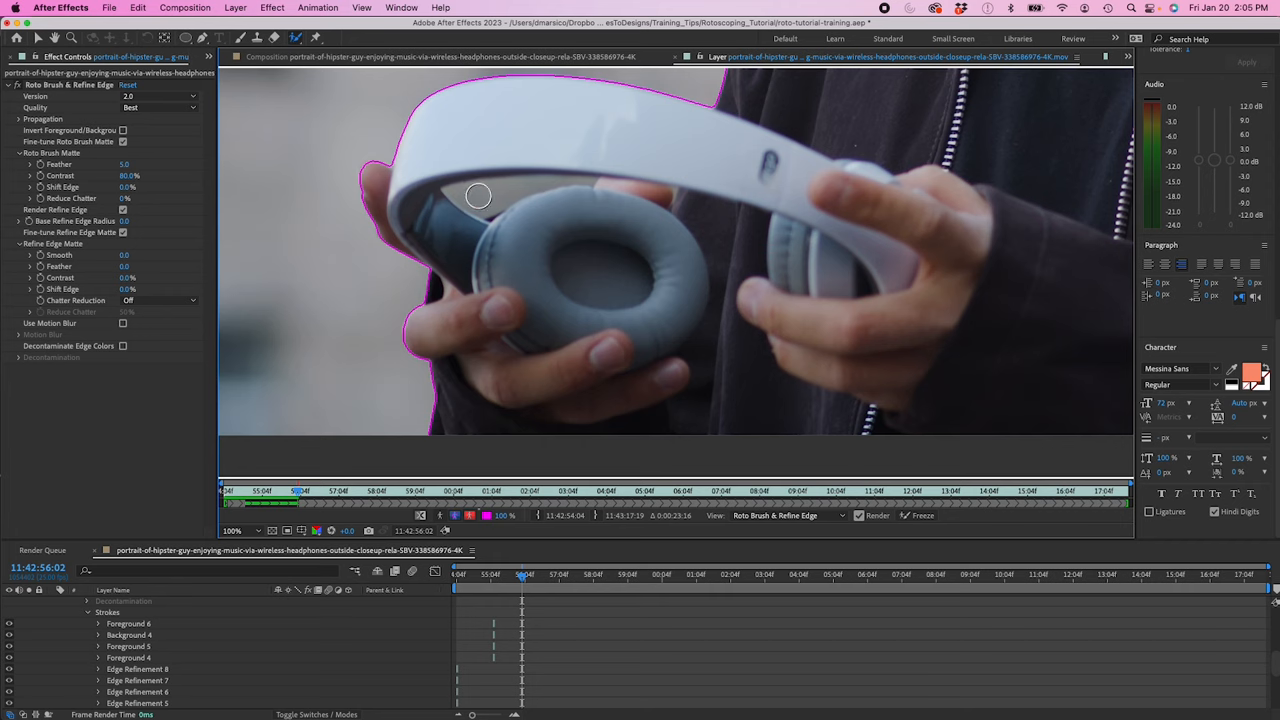
Step: Paint Option-held subtract strokes to cut the background gap under the headband out of the matte
{"action": "key", "text": "alt"}
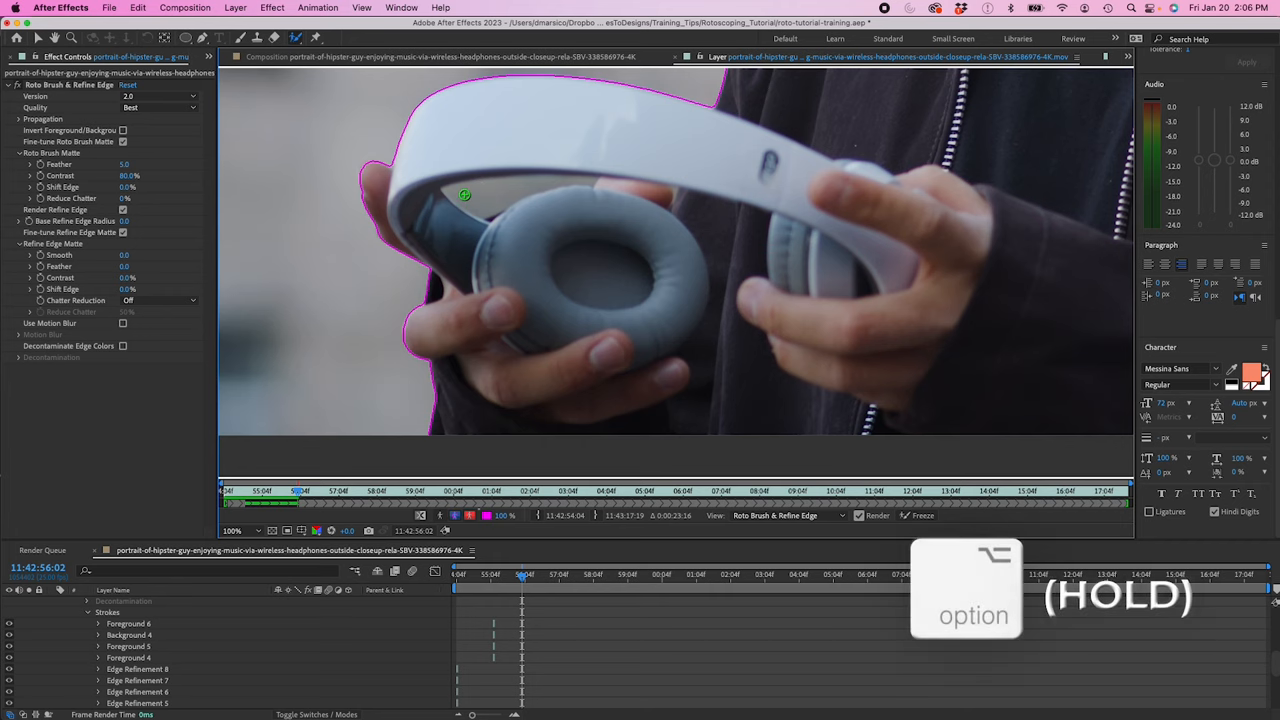
{"action": "left_click_drag", "start_coordinate": [464, 196], "coordinate": [518, 184]}
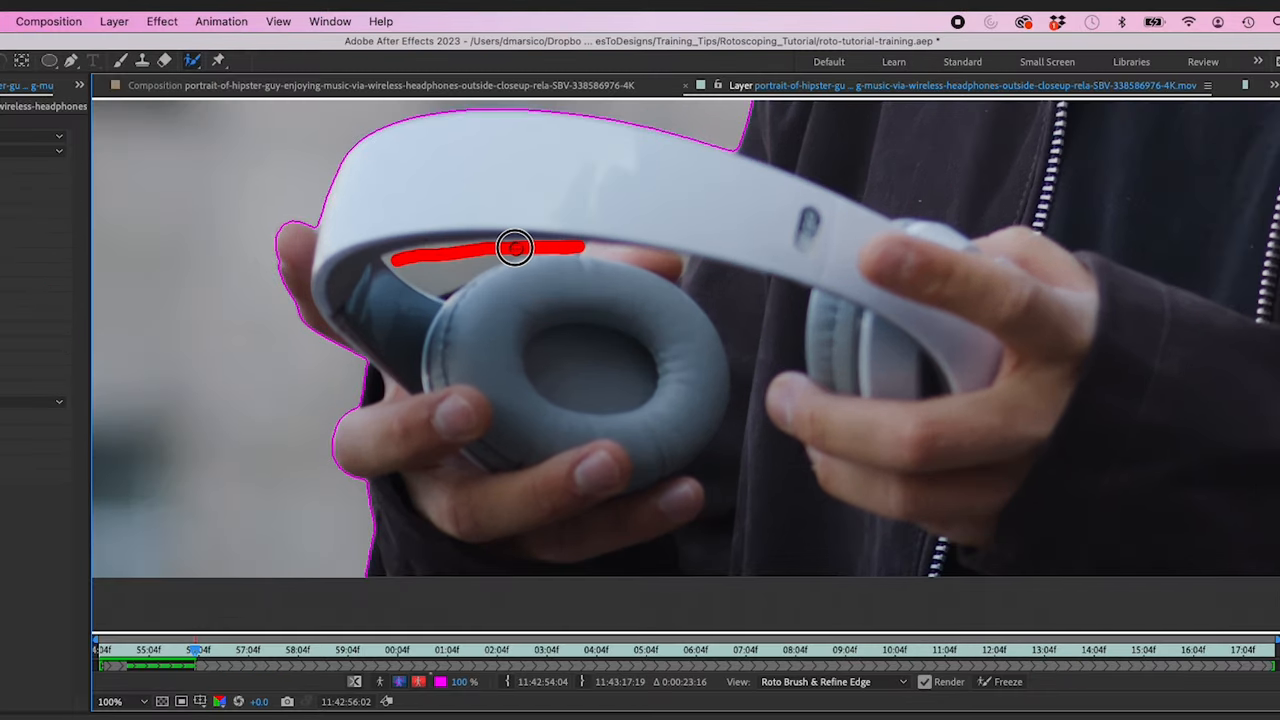
{"action": "left_click_drag", "start_coordinate": [516, 248], "coordinate": [410, 268]}
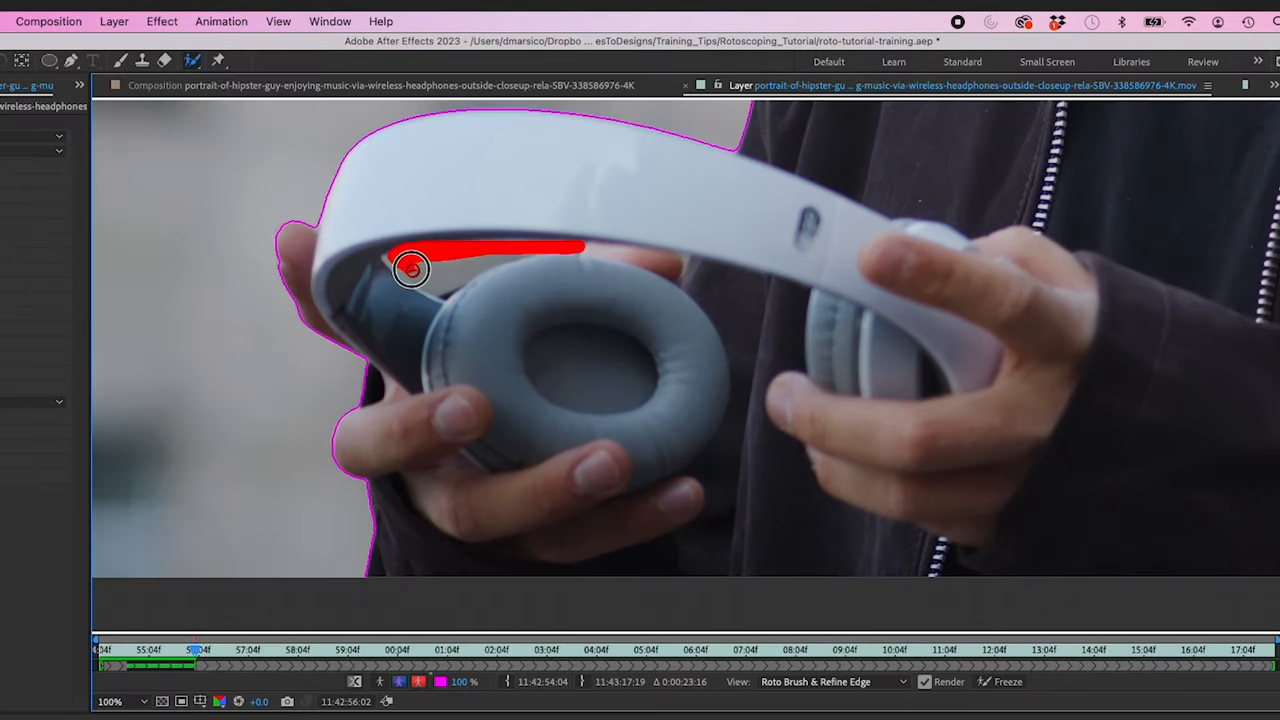
{"action": "left_click_drag", "start_coordinate": [410, 268], "coordinate": [516, 252]}
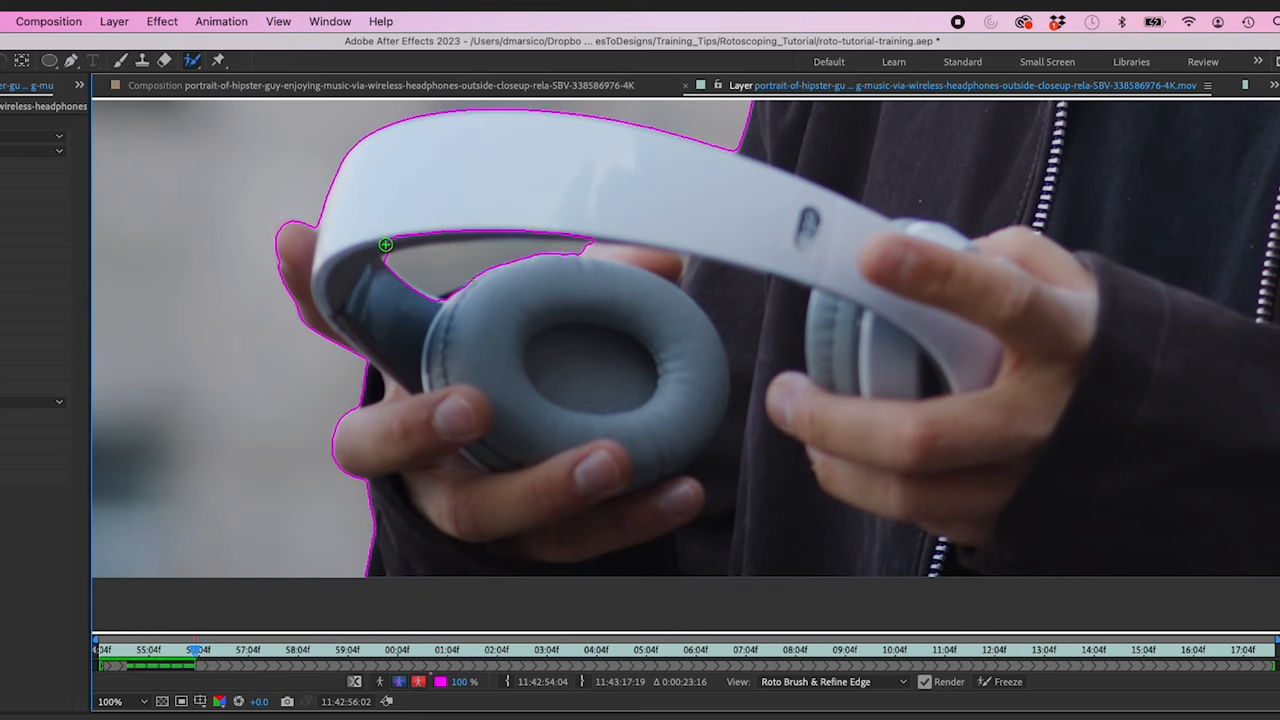
Step: Paint a foreground stroke along the headband's underside to add its lower edge back into the matte
{"action": "left_click_drag", "start_coordinate": [384, 242], "coordinate": [448, 232]}
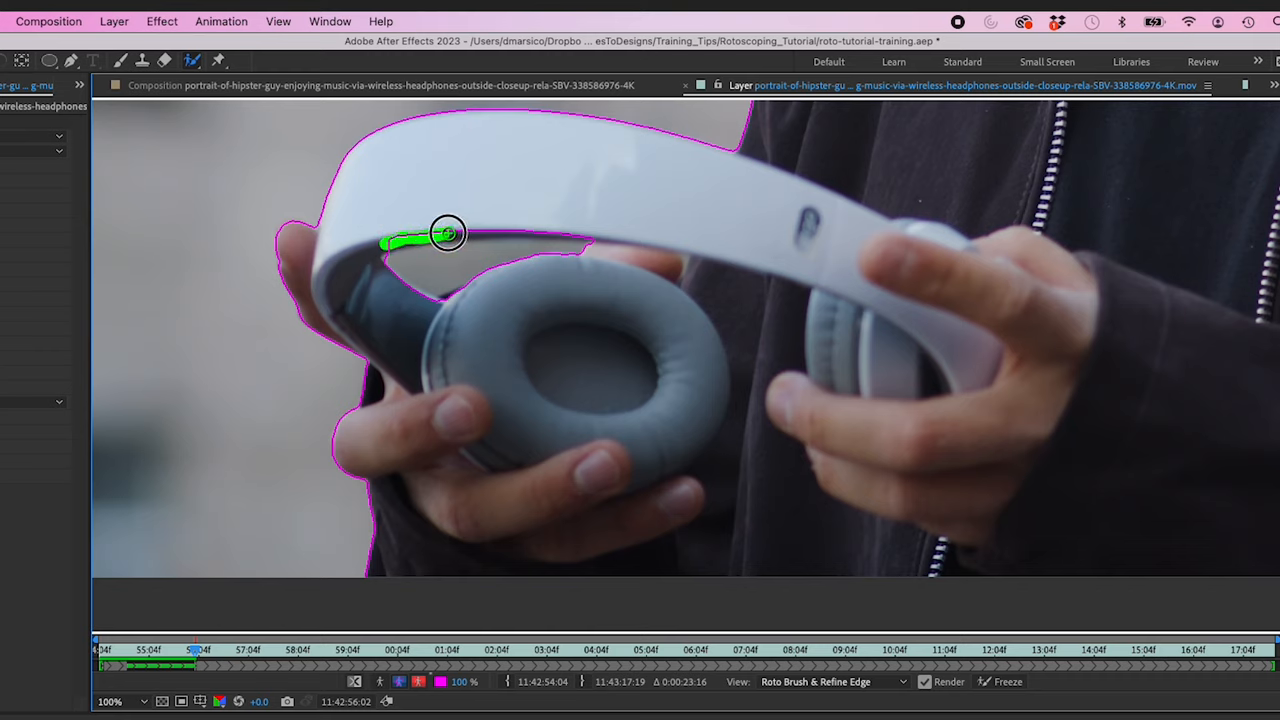
{"action": "left_click_drag", "start_coordinate": [448, 232], "coordinate": [590, 236]}
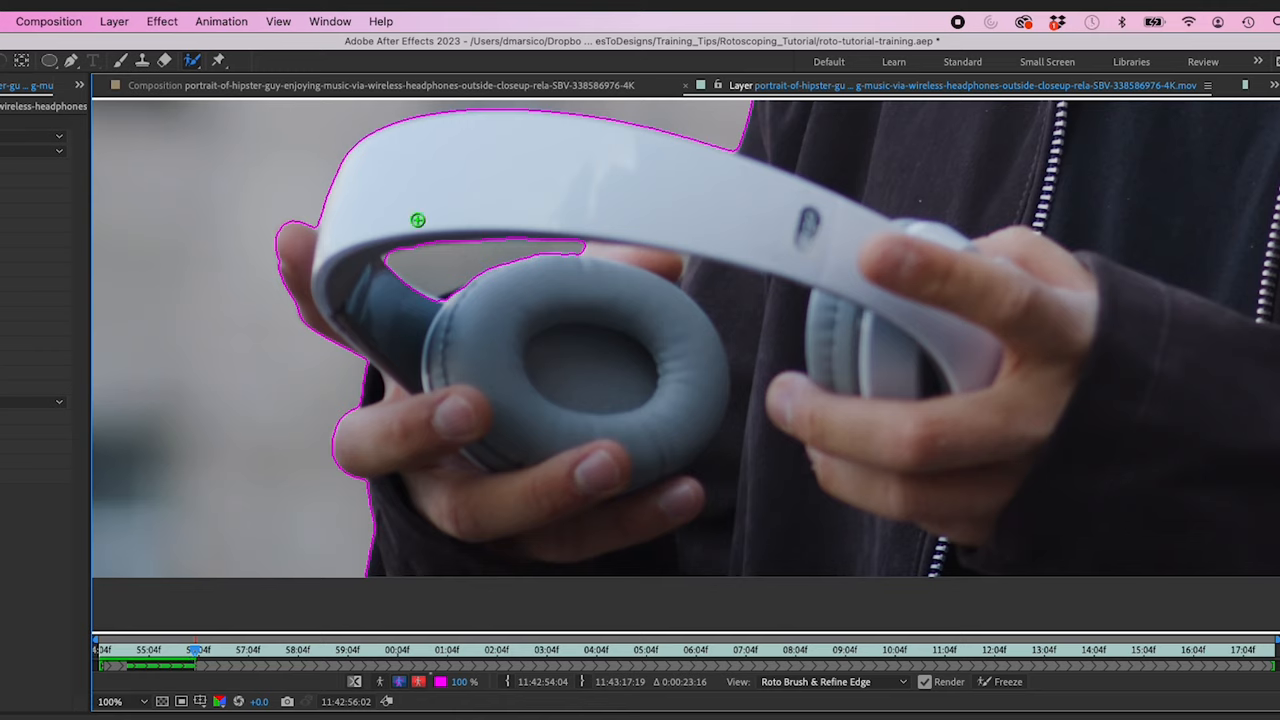
Step: Refine the matte edge along the headband underside where it meets his fingers with Refine Edge strokes
{"action": "key", "text": "option+w"}
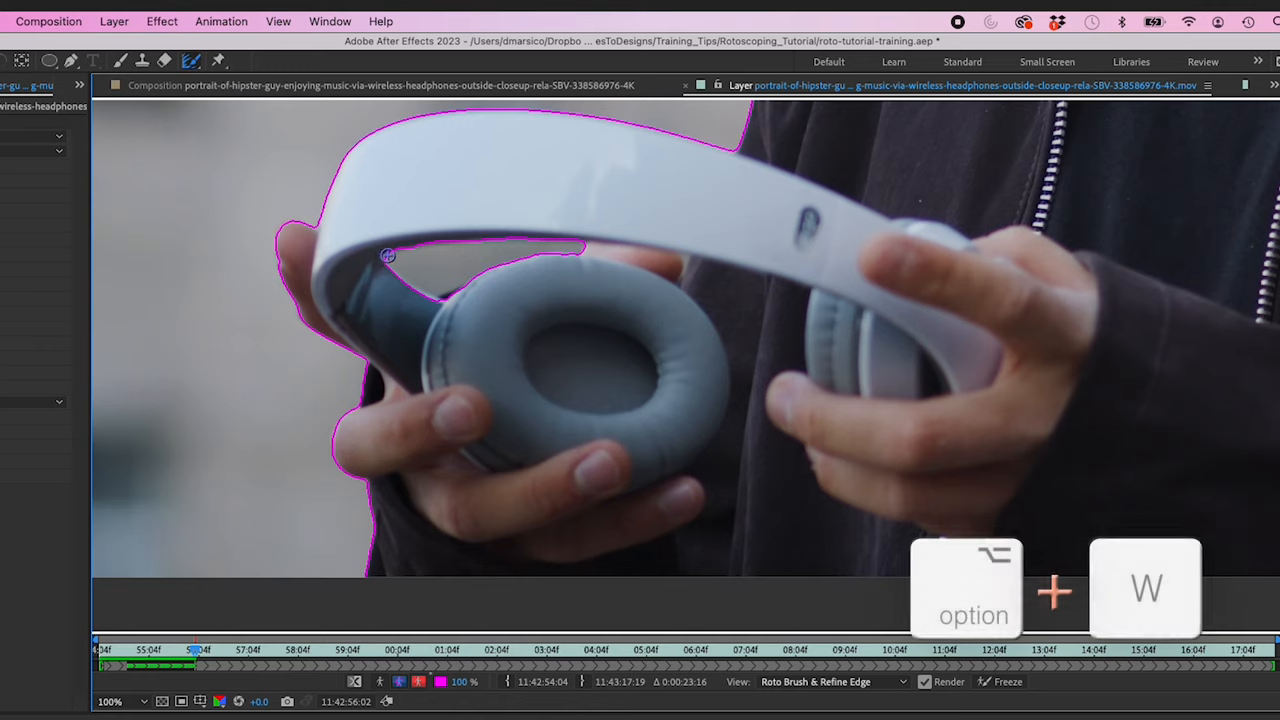
{"action": "left_click_drag", "start_coordinate": [388, 252], "coordinate": [546, 238]}
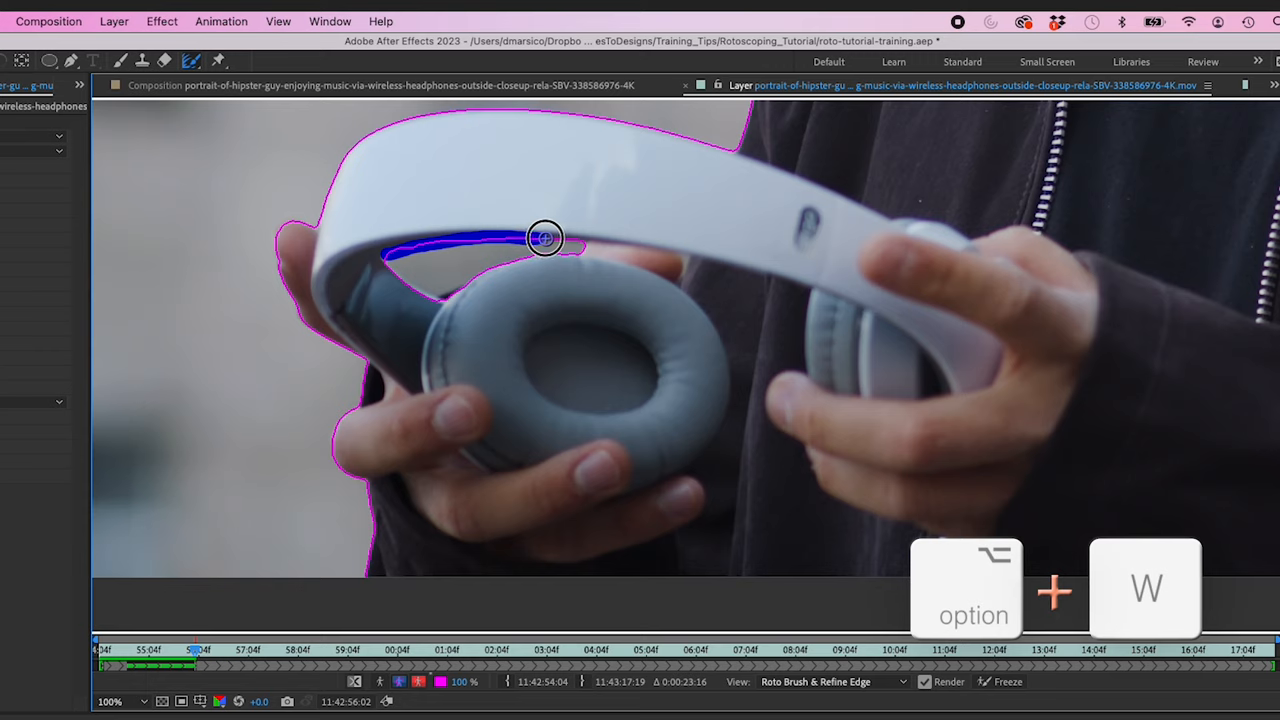
{"action": "left_click_drag", "start_coordinate": [544, 238], "coordinate": [538, 258]}
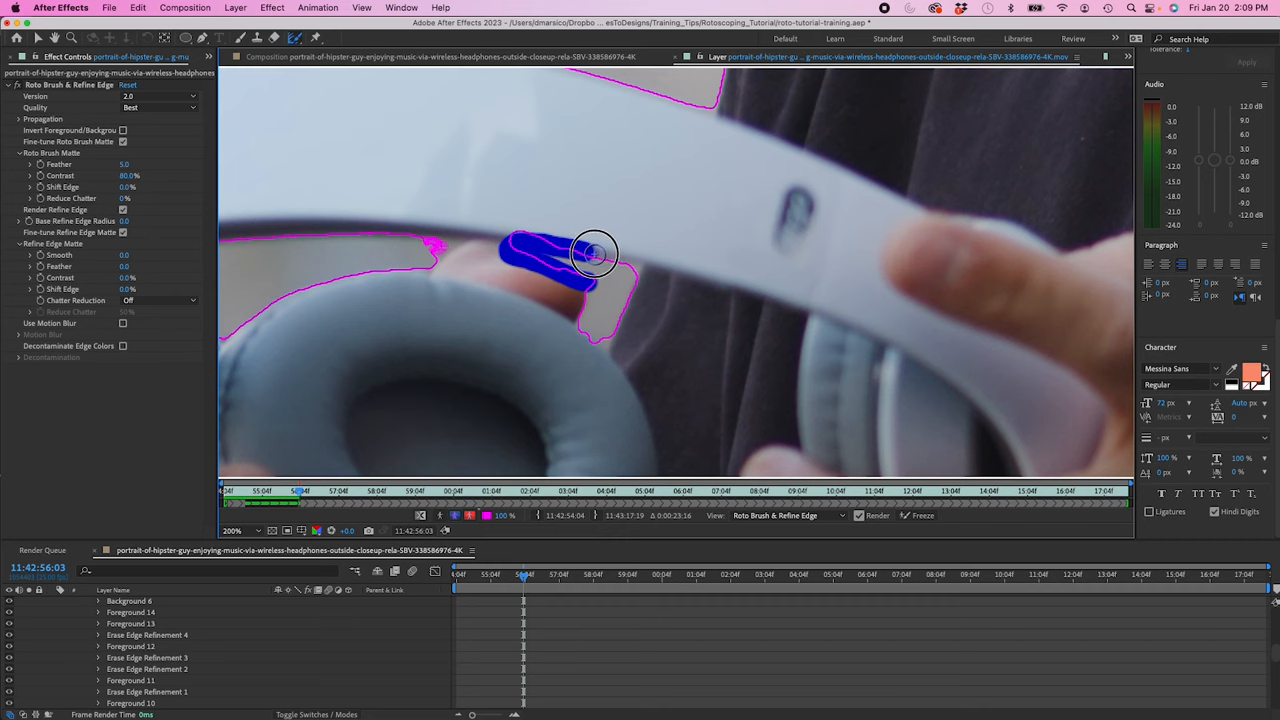
Step: Brush Refine Edge strokes along the fingertip-to-headband gap and review the Refine Edge Matte settings
{"action": "left_click_drag", "start_coordinate": [576, 260], "coordinate": [636, 360]}
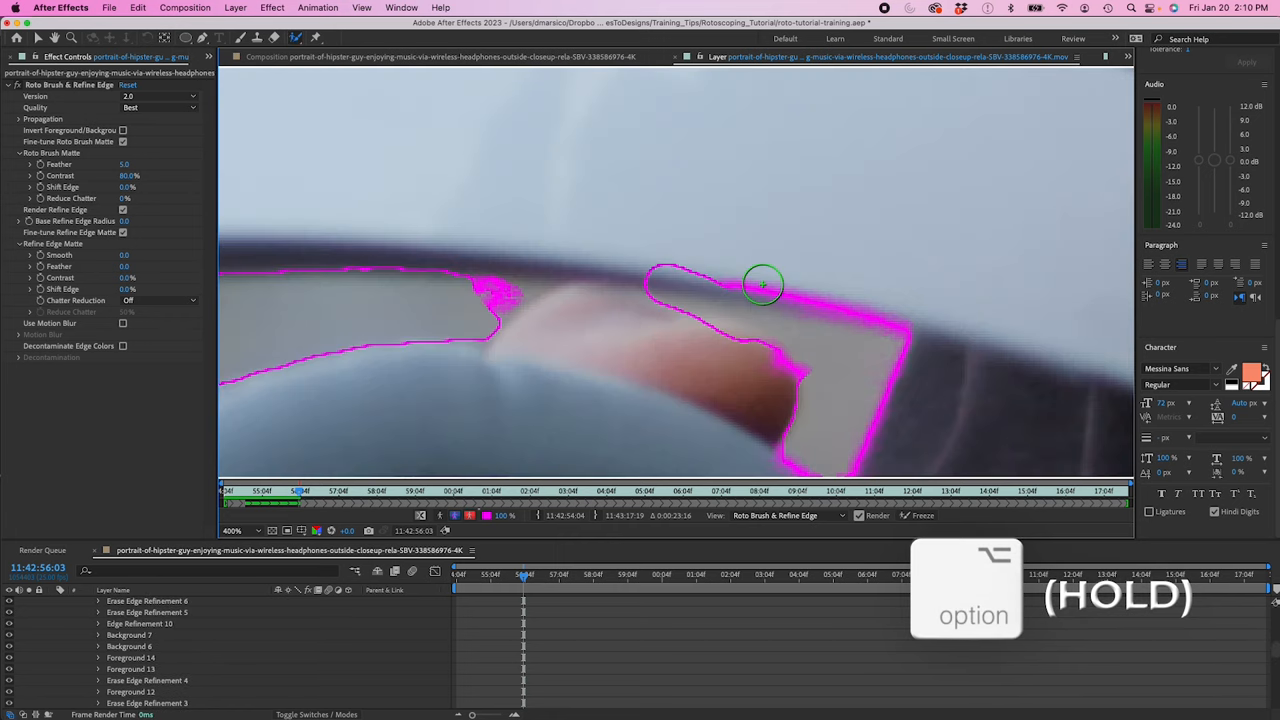
{"action": "mouse_move", "coordinate": [700, 284]}
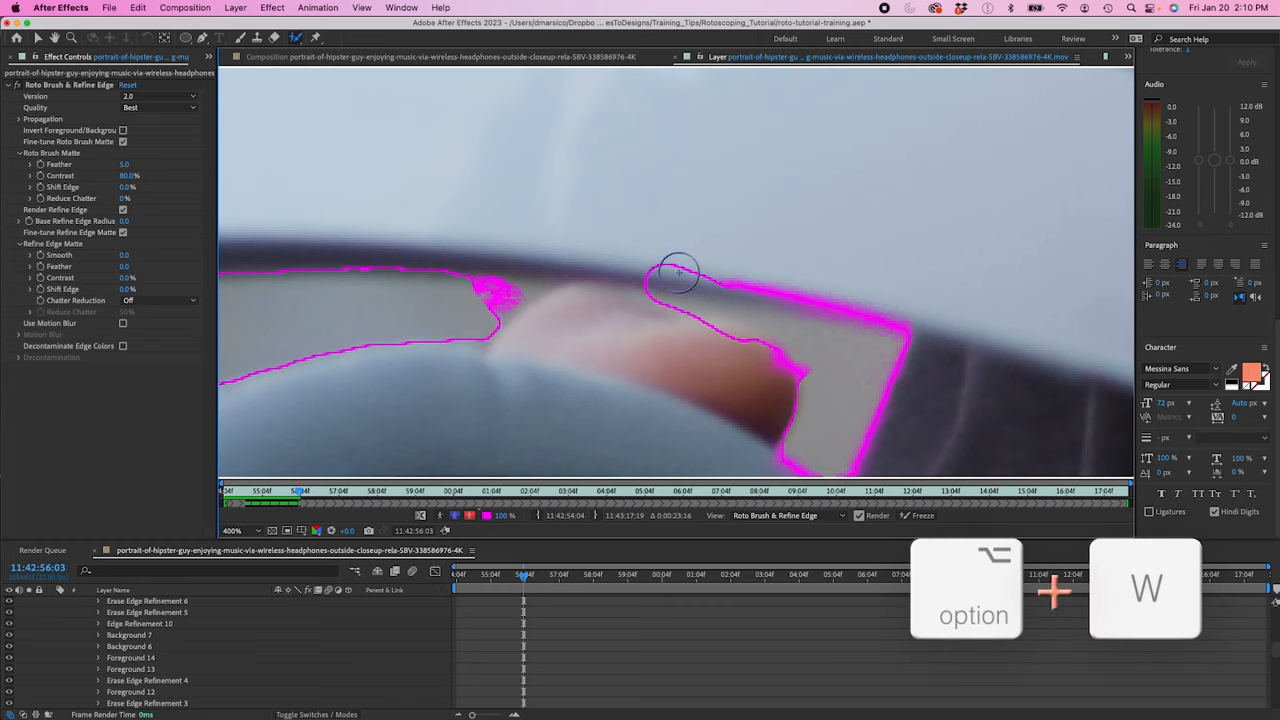
{"action": "left_click_drag", "start_coordinate": [650, 276], "coordinate": [730, 270]}
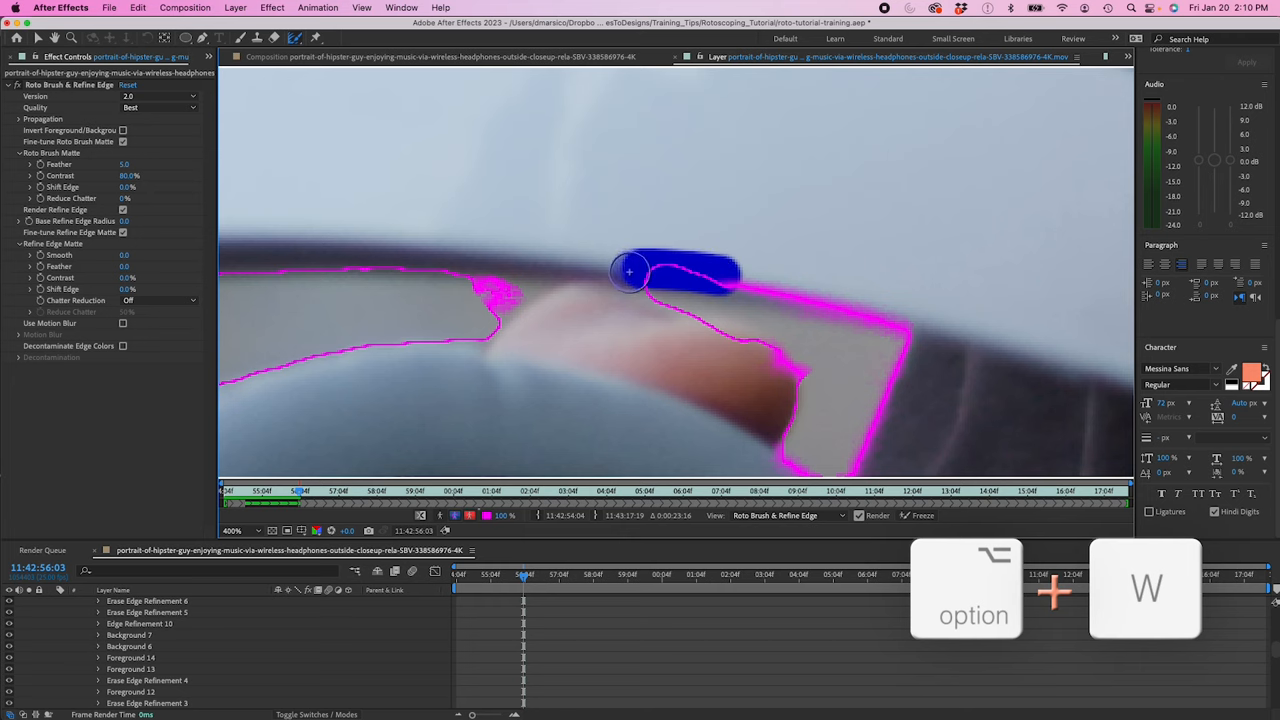
{"action": "left_click_drag", "start_coordinate": [628, 272], "coordinate": [784, 364]}
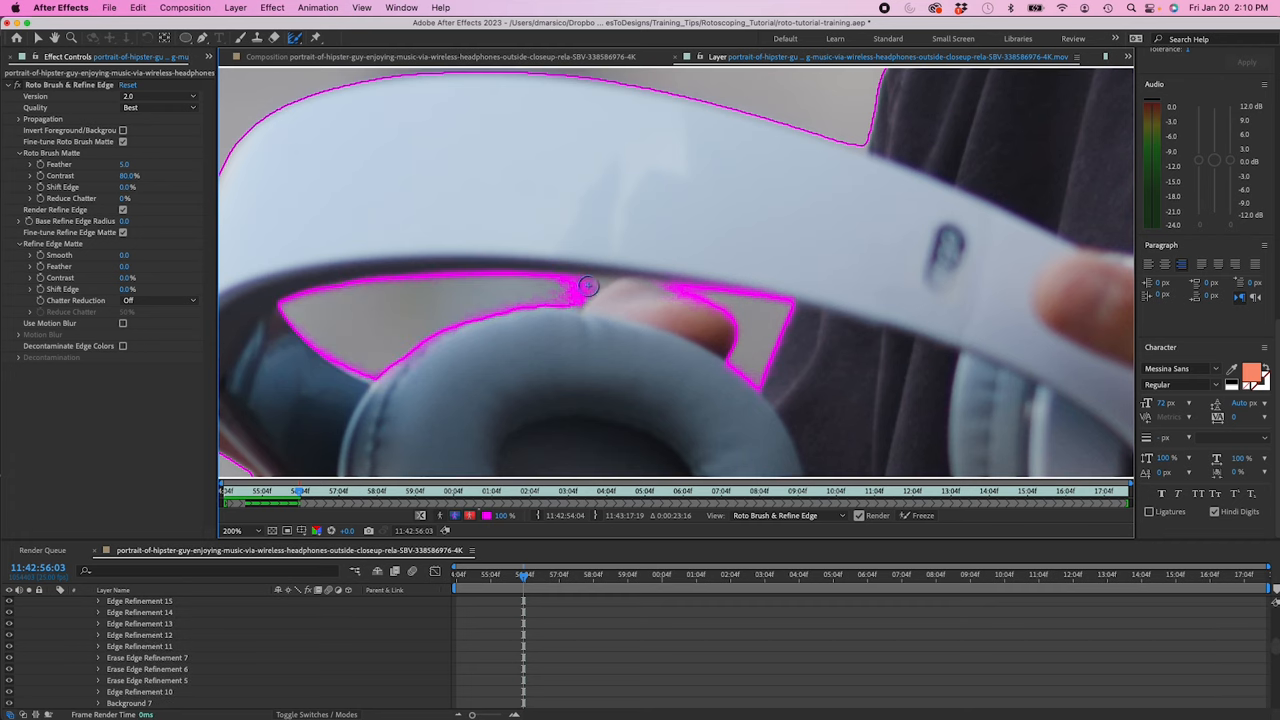
{"action": "left_click", "coordinate": [232, 530]}
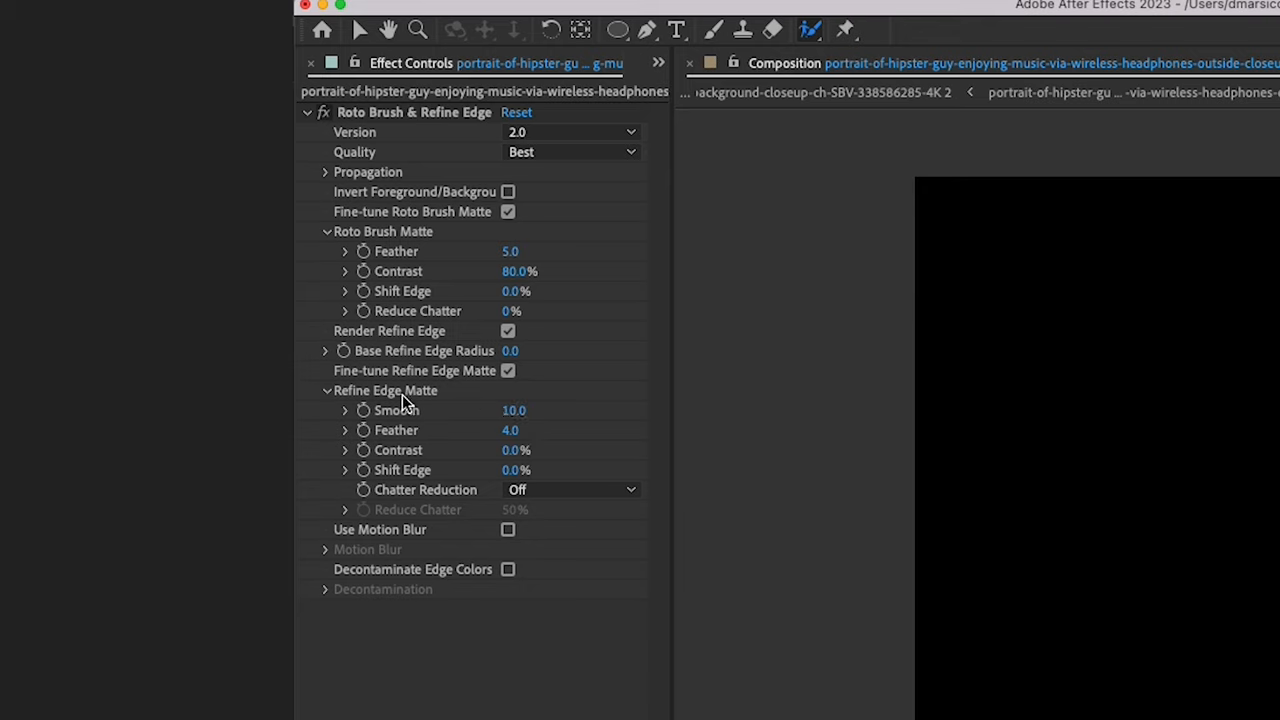
{"action": "mouse_move", "coordinate": [520, 444]}
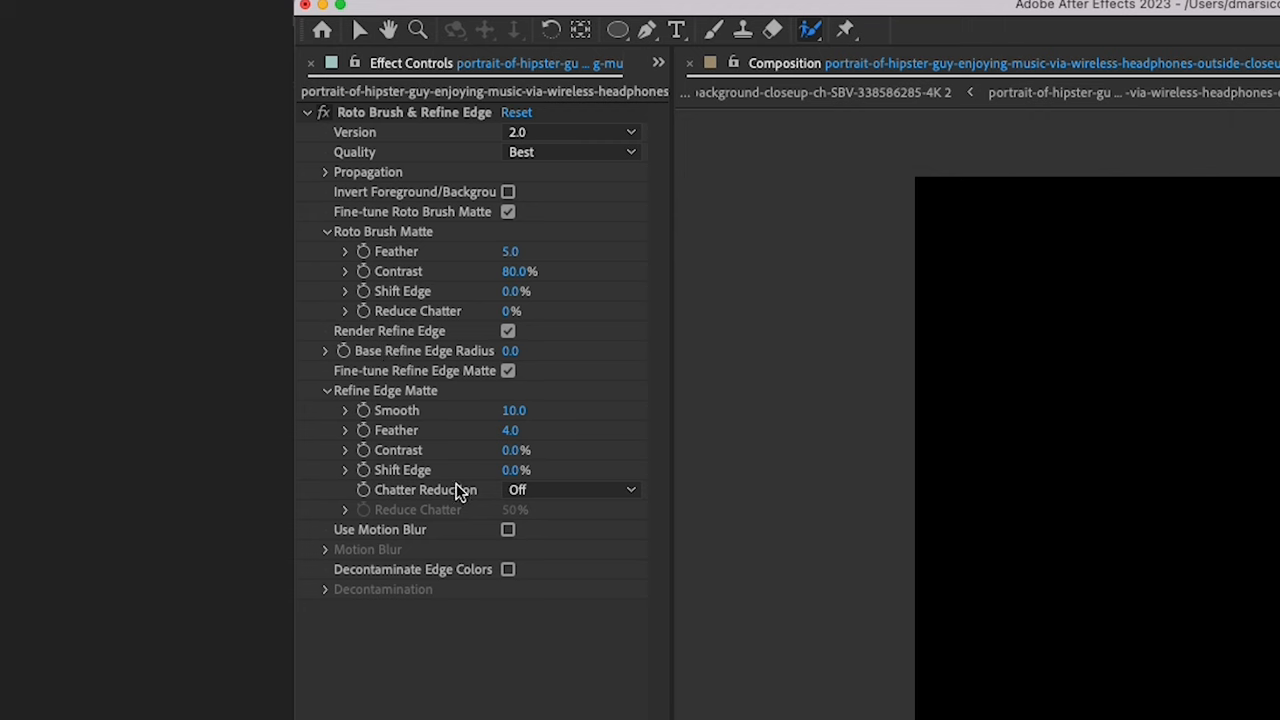
{"action": "mouse_move", "coordinate": [784, 698]}
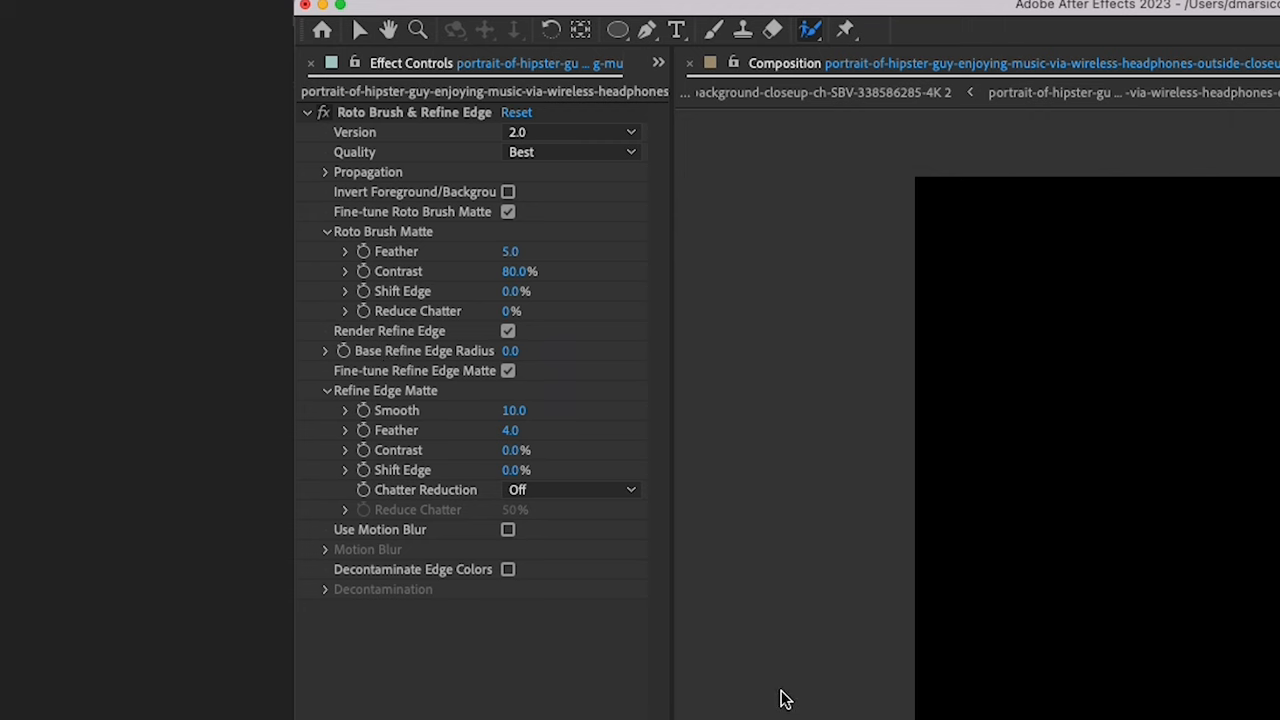